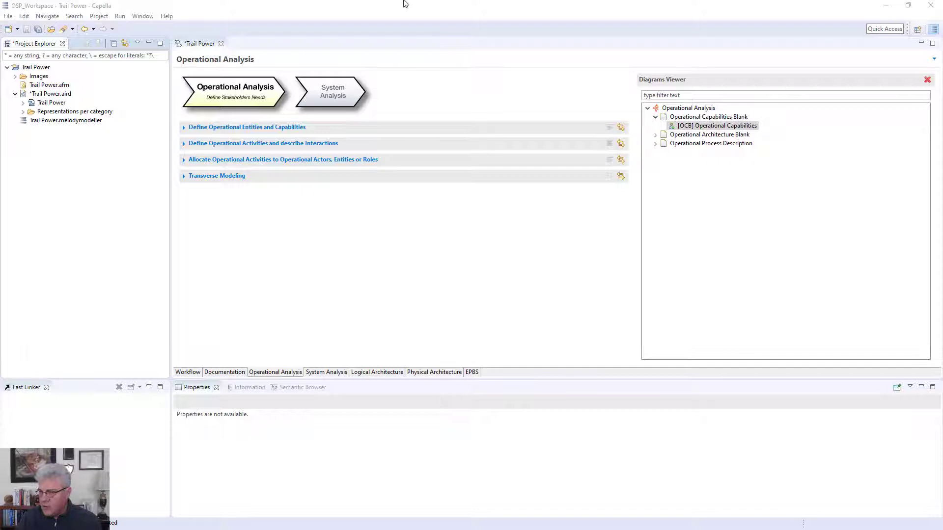
mouse_move(283, 251)
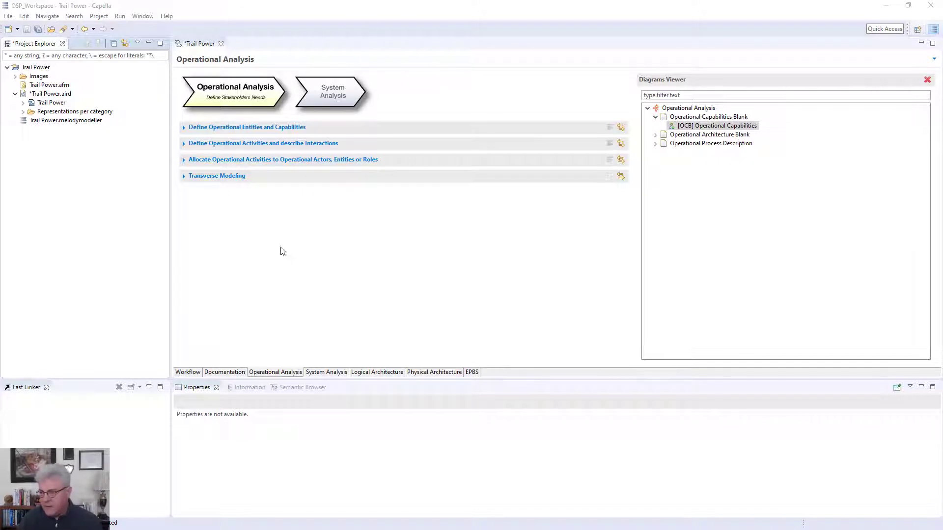
mouse_move(271, 258)
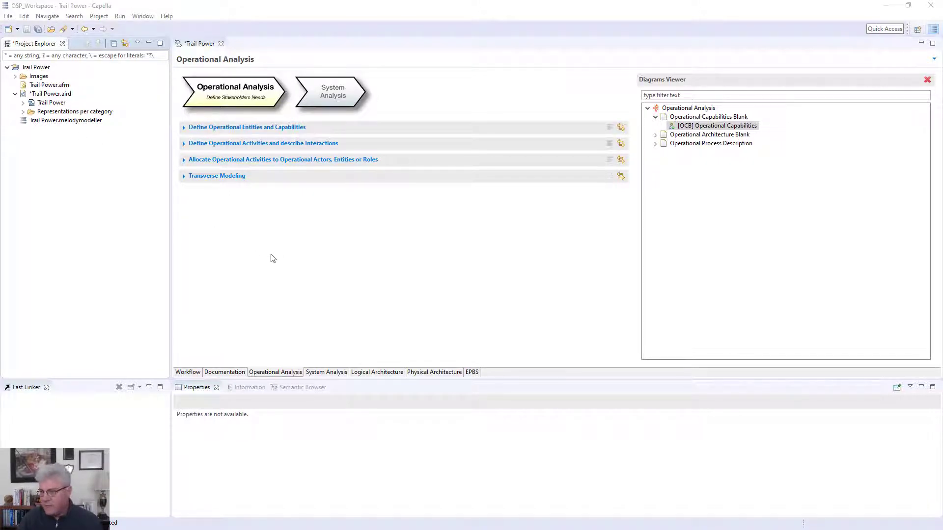
mouse_move(139, 188)
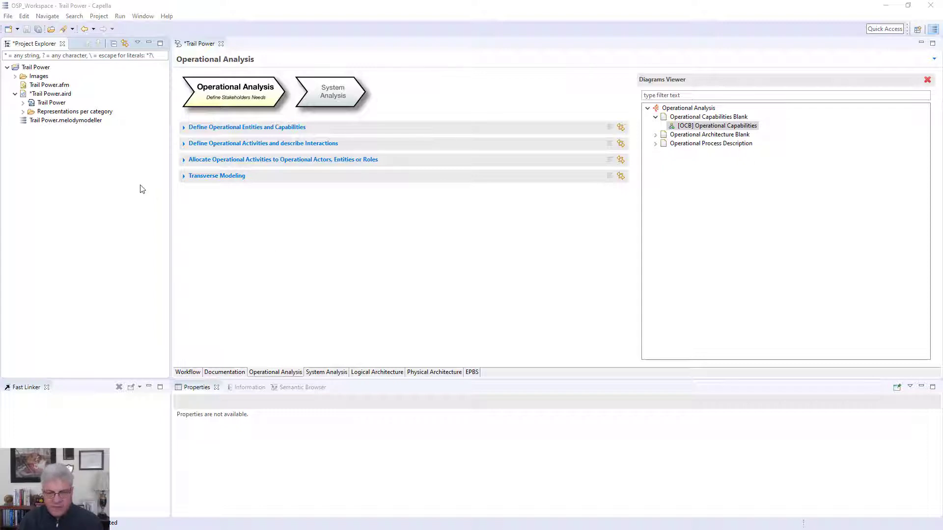
mouse_move(294, 241)
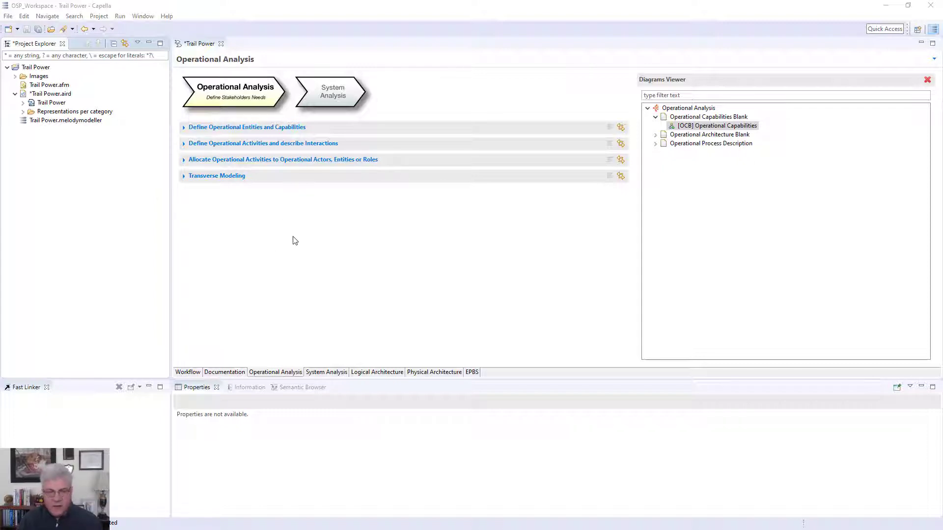
mouse_move(293, 235)
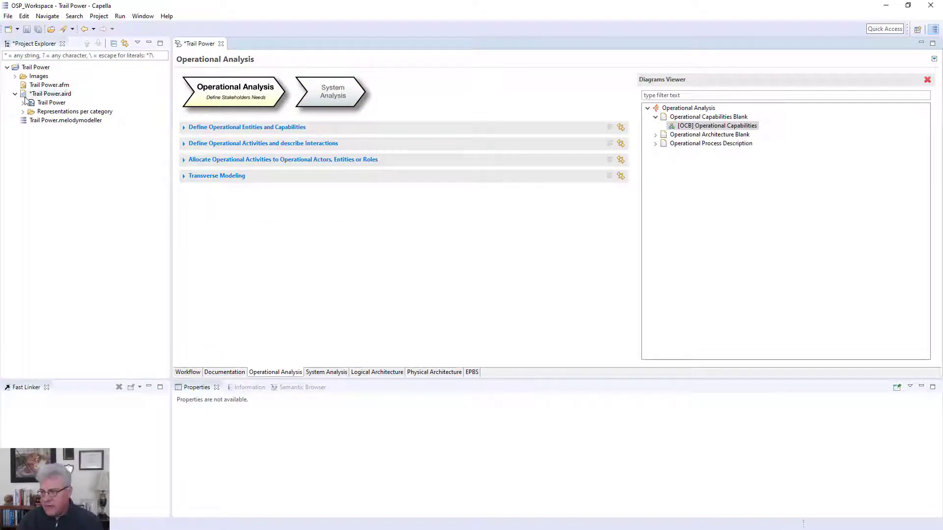
mouse_move(249, 112)
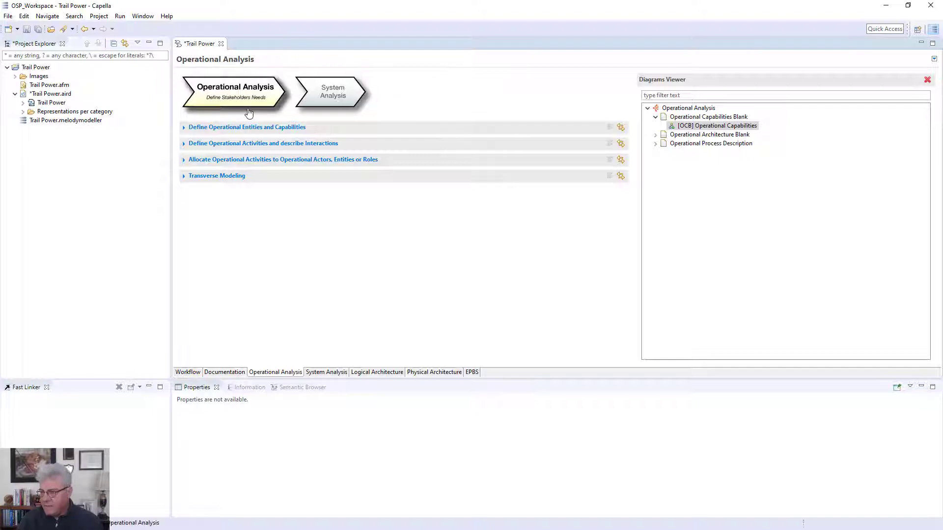
- Open the OCB Operational Capabilities diagram and zoom in for readability
left_click(717, 125)
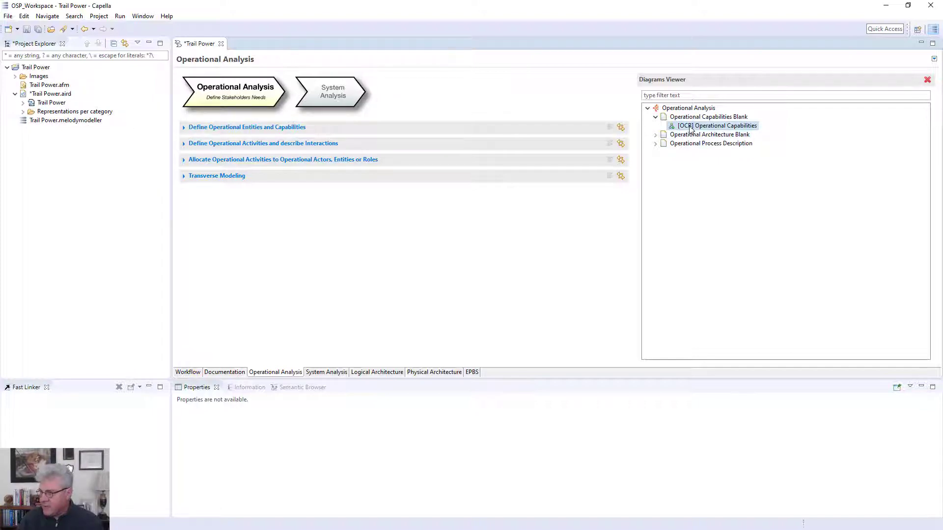
double_click(717, 126)
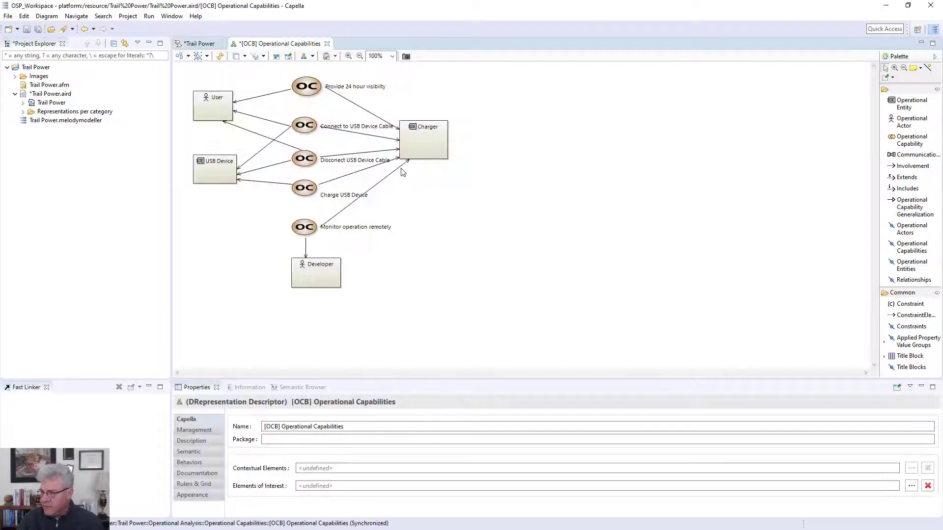
mouse_move(363, 71)
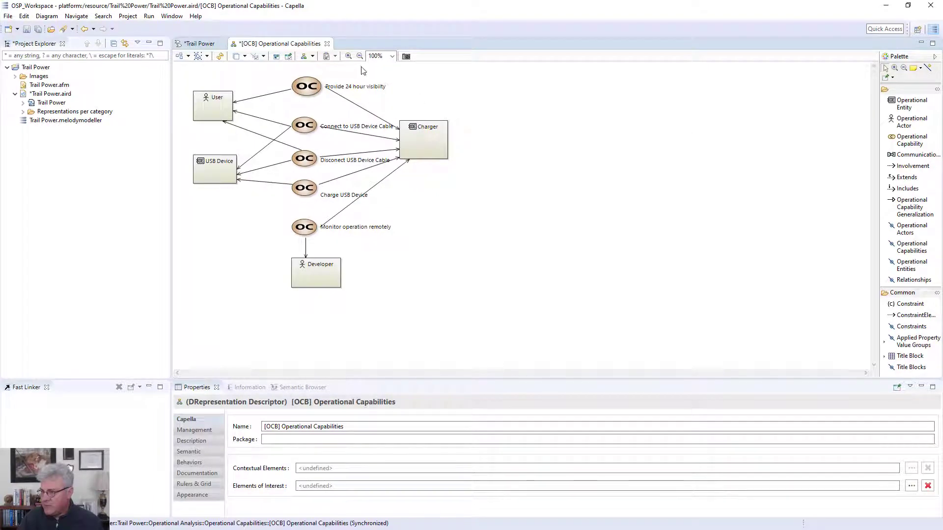
left_click(349, 56)
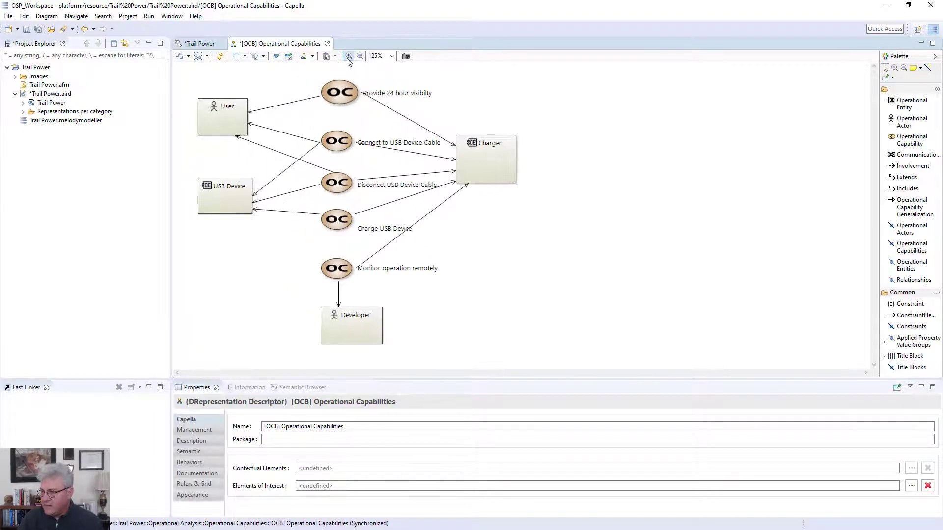
- Inspect the User, USB Device, Charger and Developer properties, then the Provide 24 hour visibility capability's actions
left_click(223, 117)
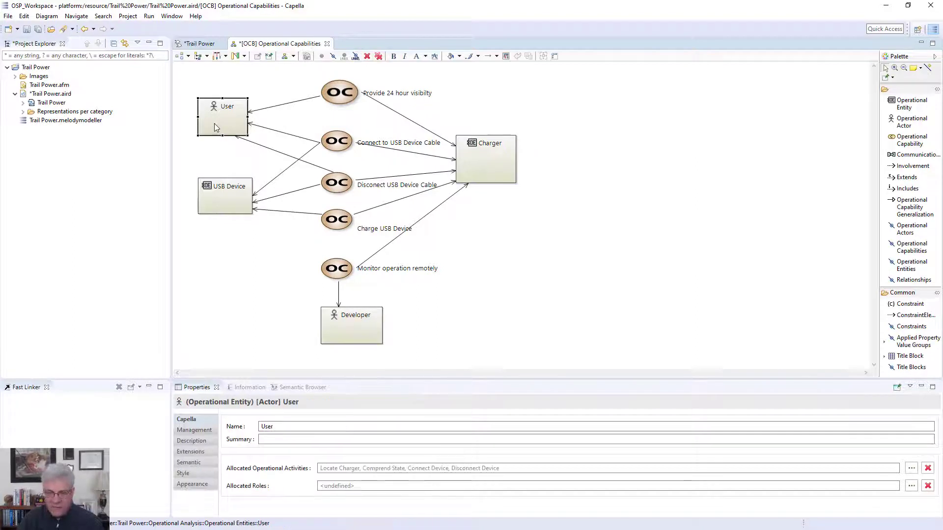
mouse_move(223, 208)
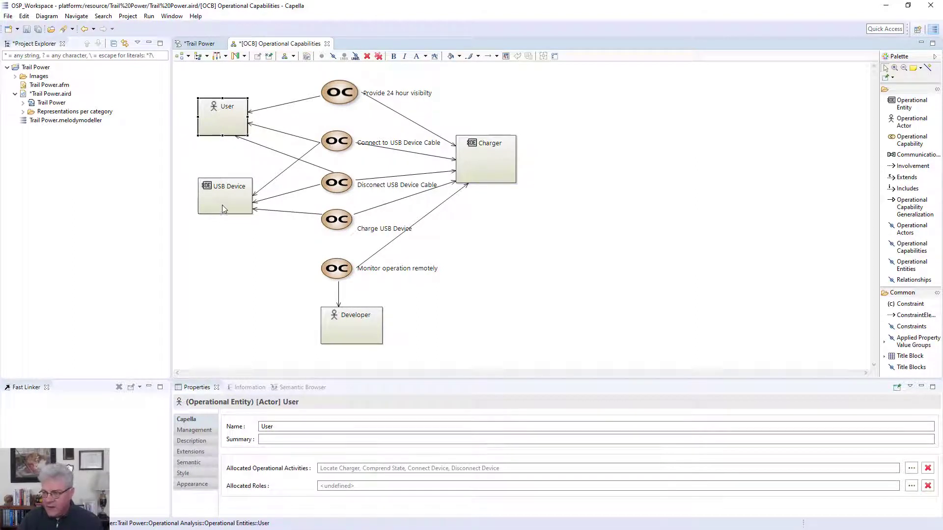
left_click(224, 195)
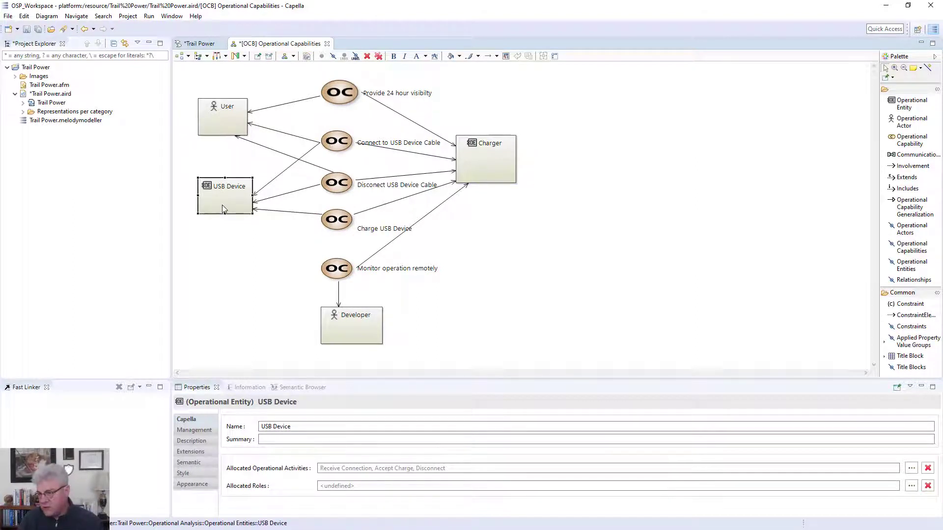
left_click(485, 158)
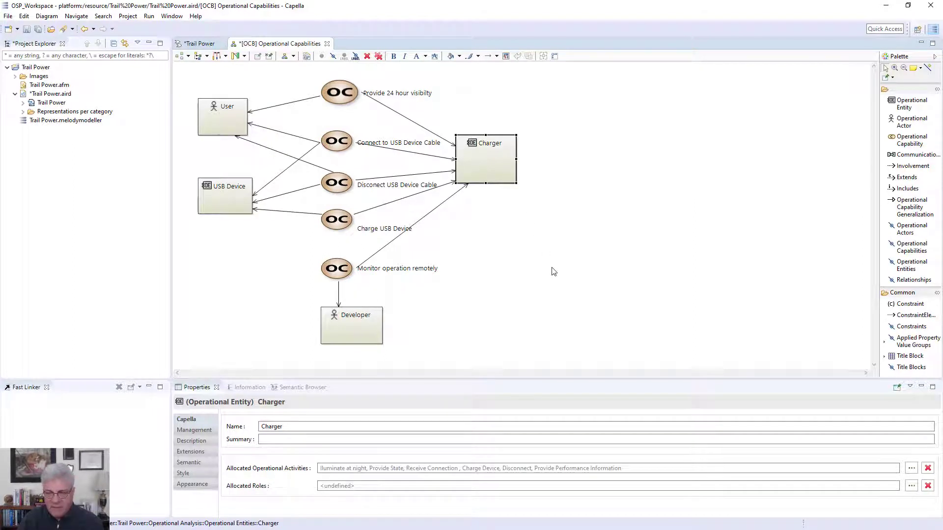
mouse_move(374, 139)
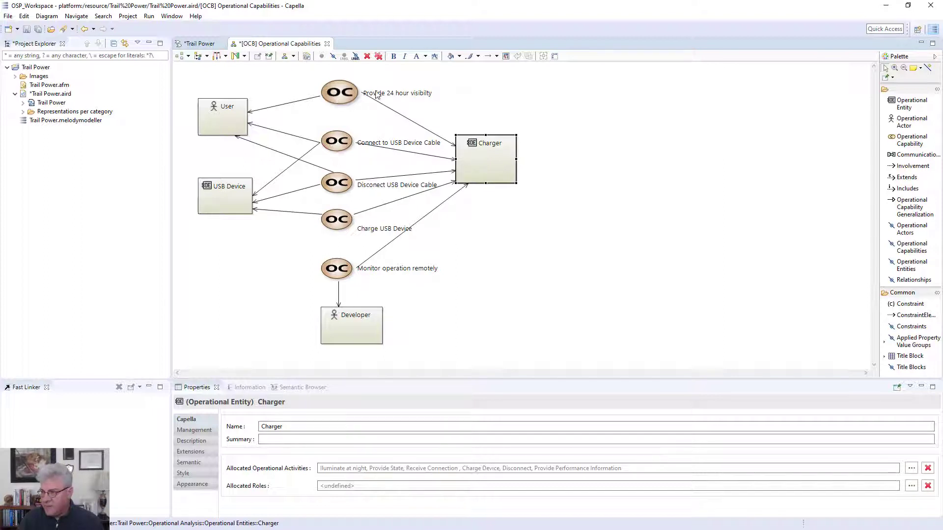
mouse_move(390, 105)
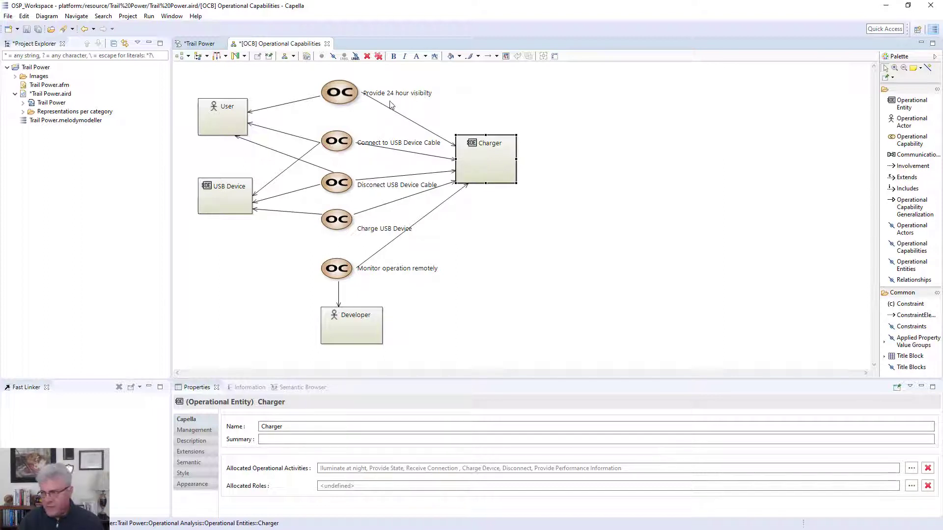
mouse_move(452, 104)
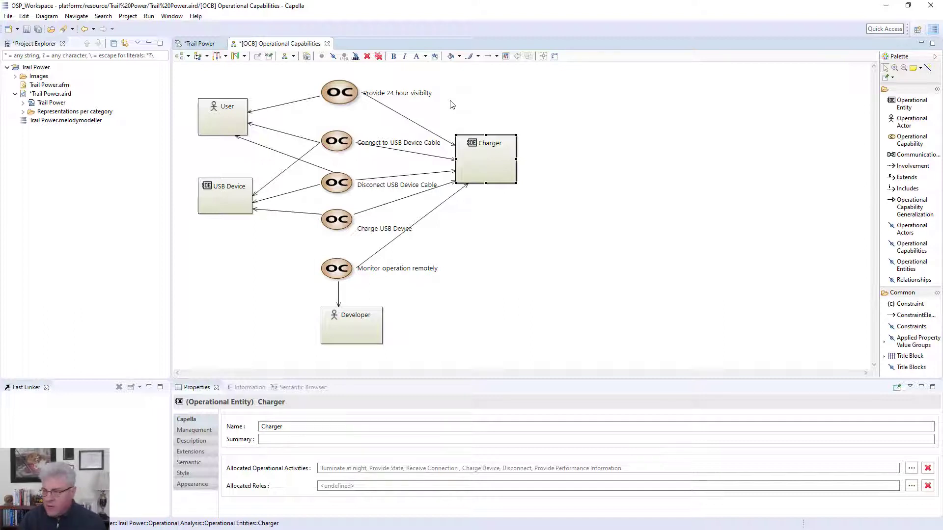
mouse_move(414, 99)
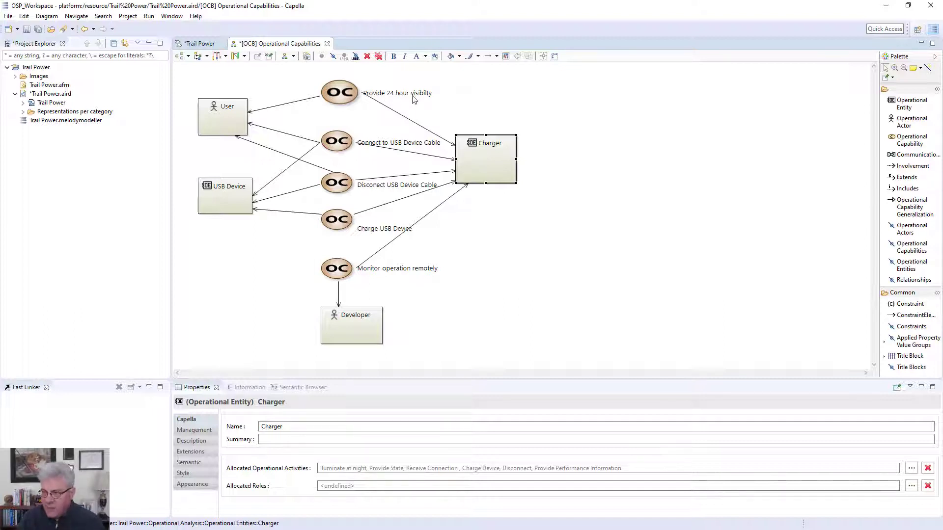
mouse_move(352, 142)
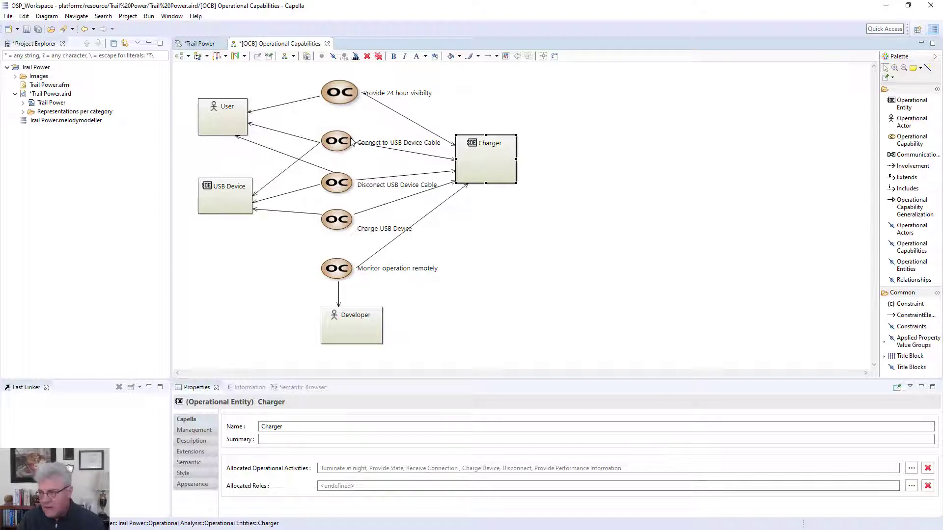
mouse_move(358, 156)
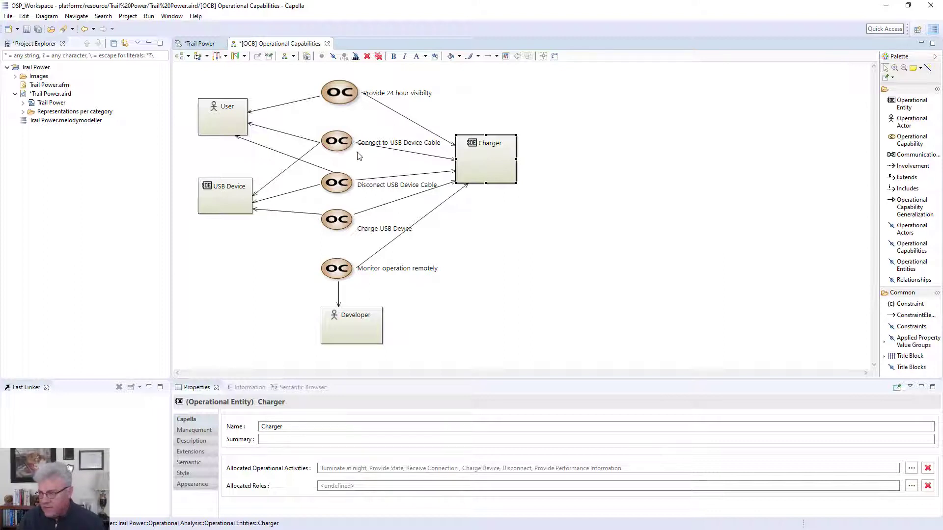
mouse_move(390, 148)
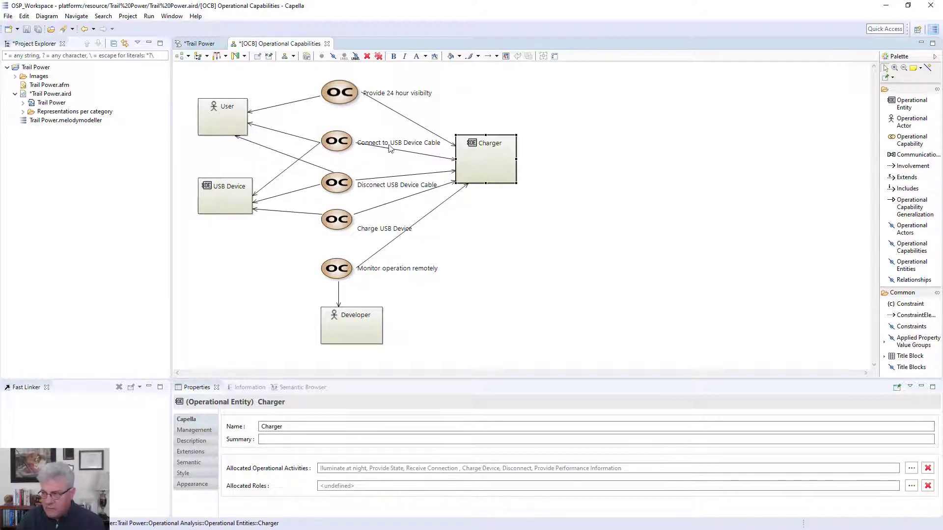
mouse_move(400, 186)
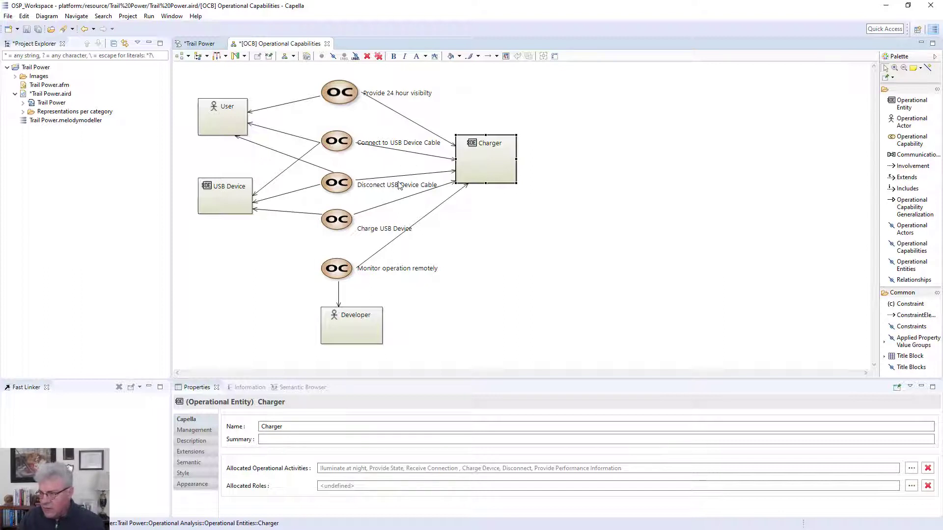
mouse_move(416, 190)
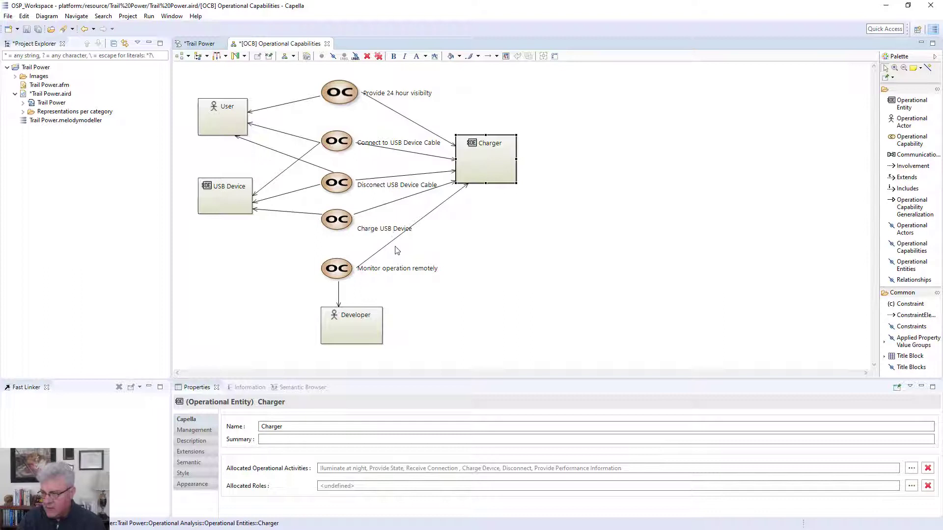
mouse_move(276, 309)
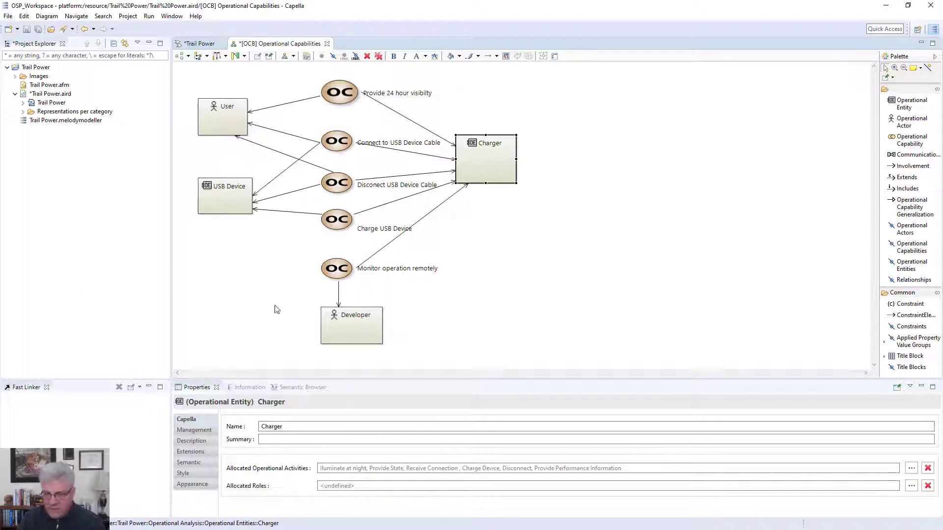
mouse_move(354, 335)
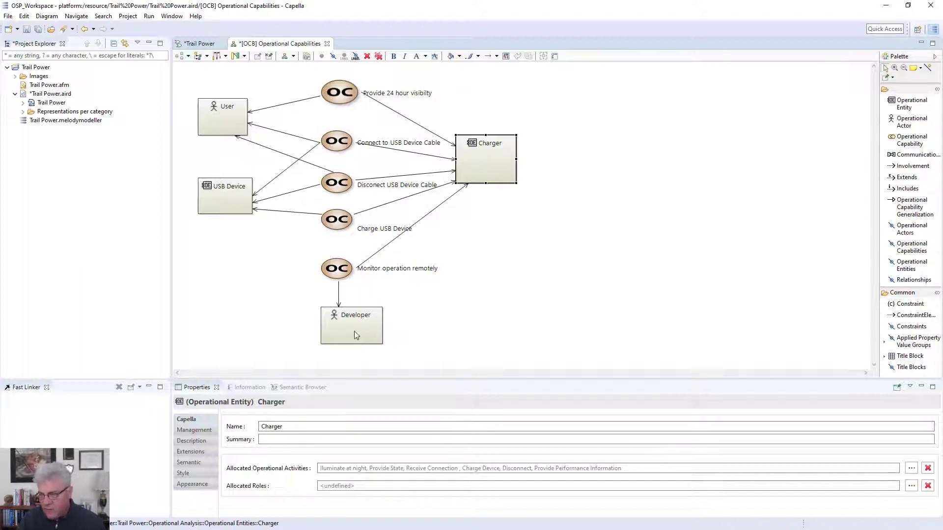
left_click(352, 325)
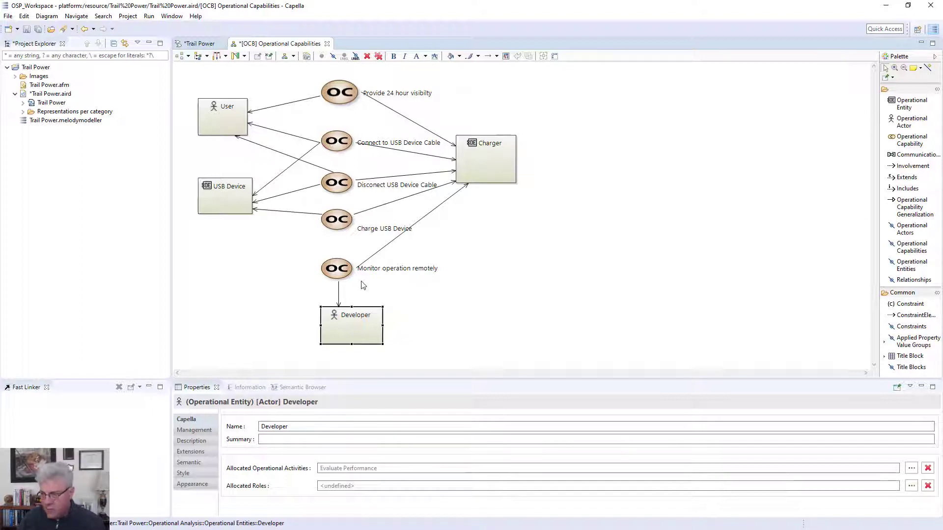
mouse_move(371, 283)
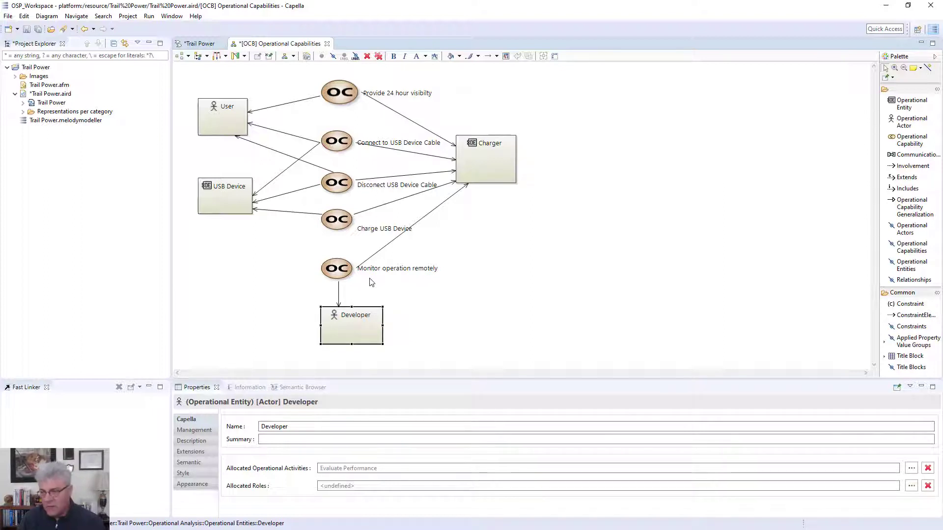
left_click(445, 203)
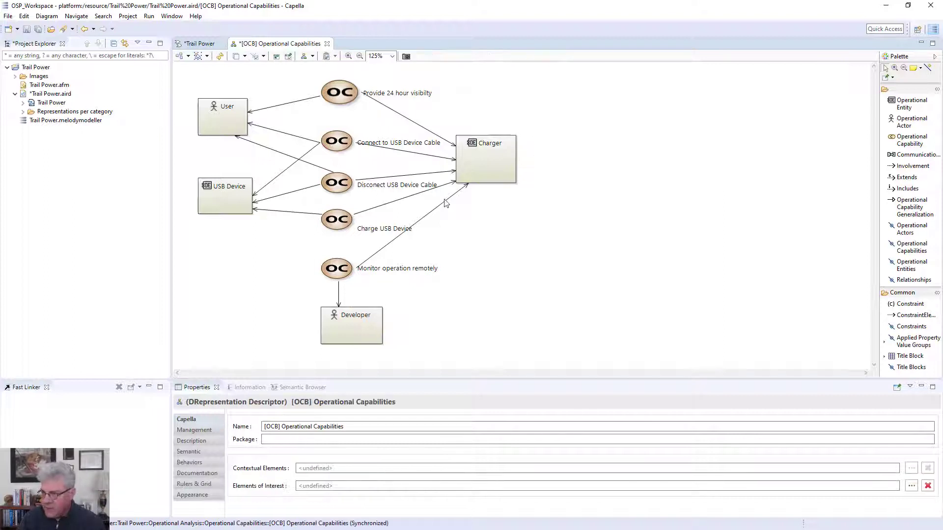
mouse_move(303, 97)
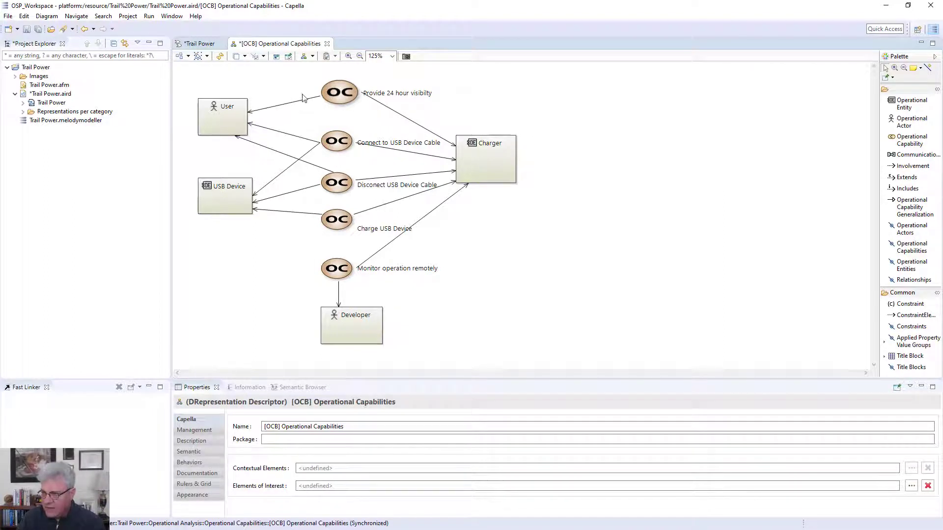
right_click(339, 92)
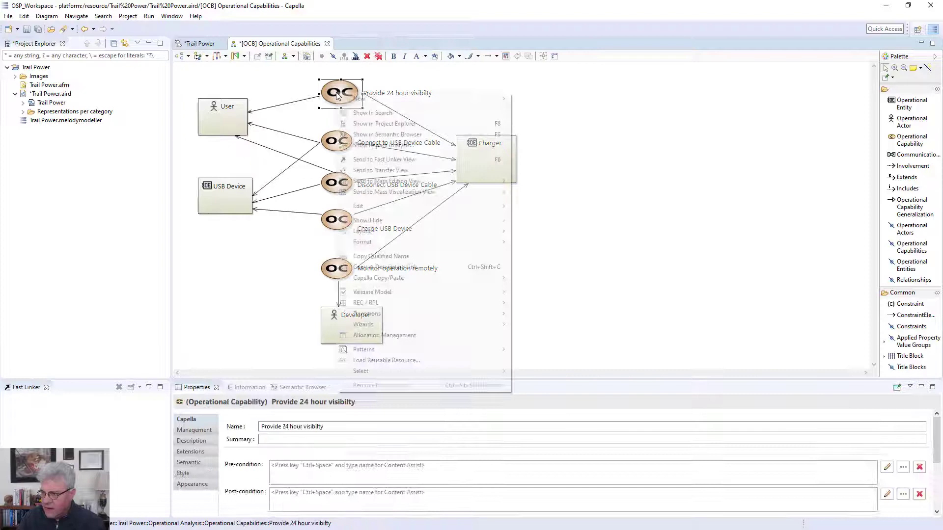
mouse_move(387, 134)
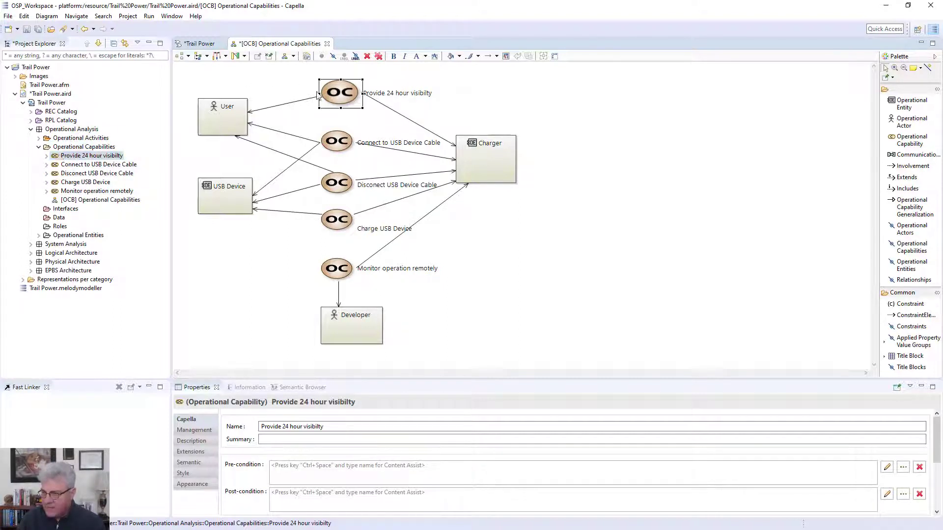
mouse_move(329, 101)
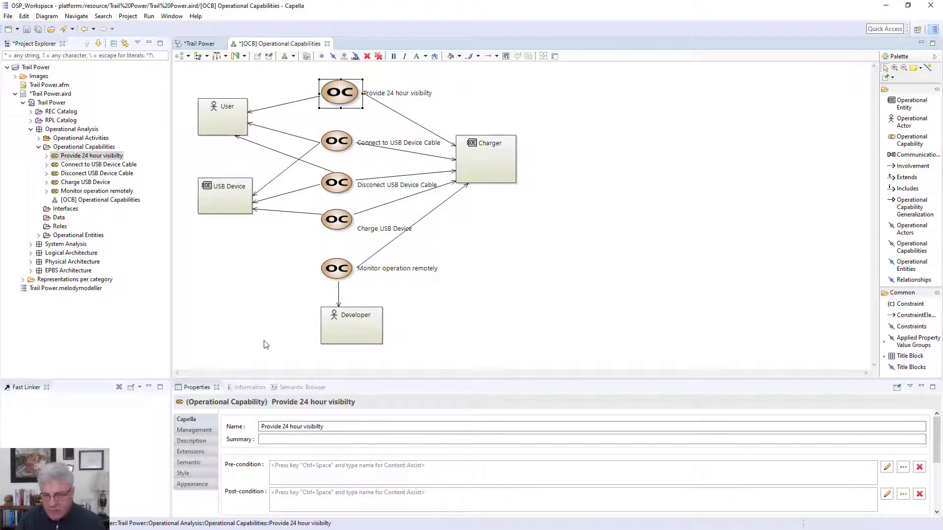
mouse_move(192, 200)
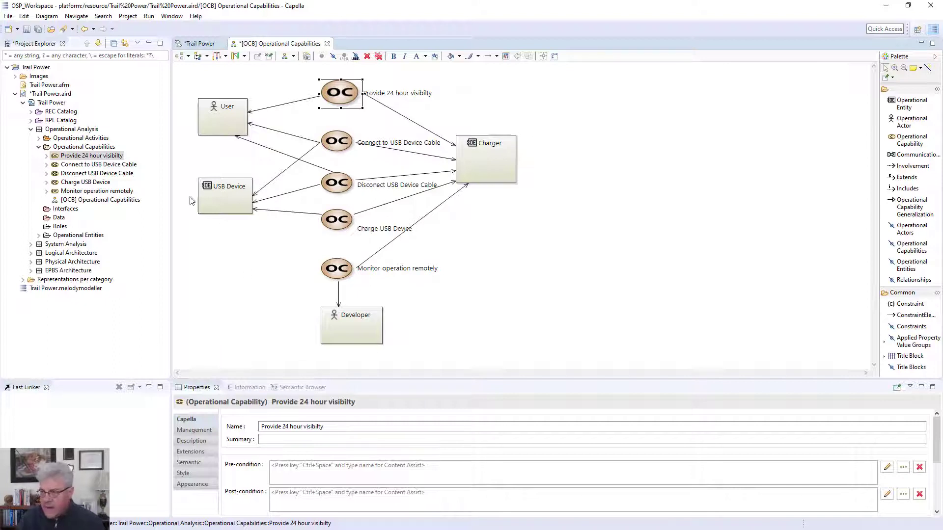
mouse_move(242, 302)
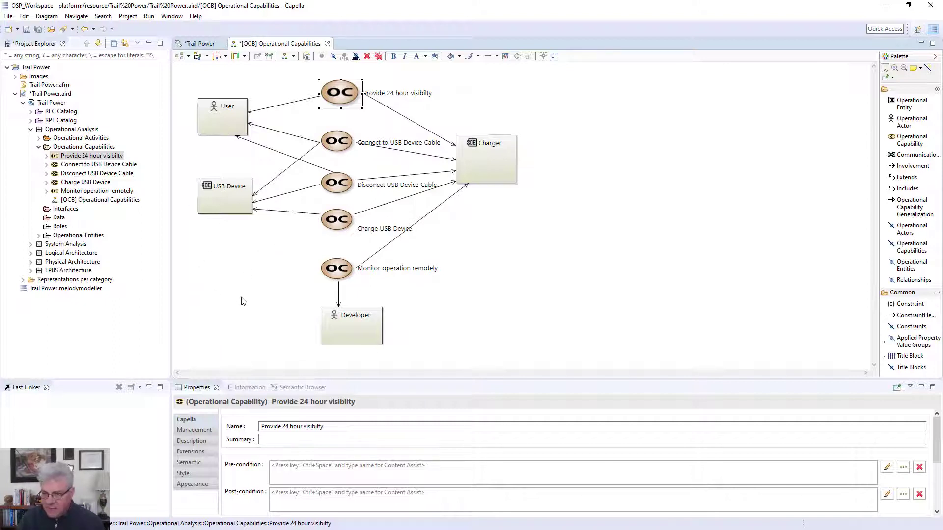
mouse_move(269, 276)
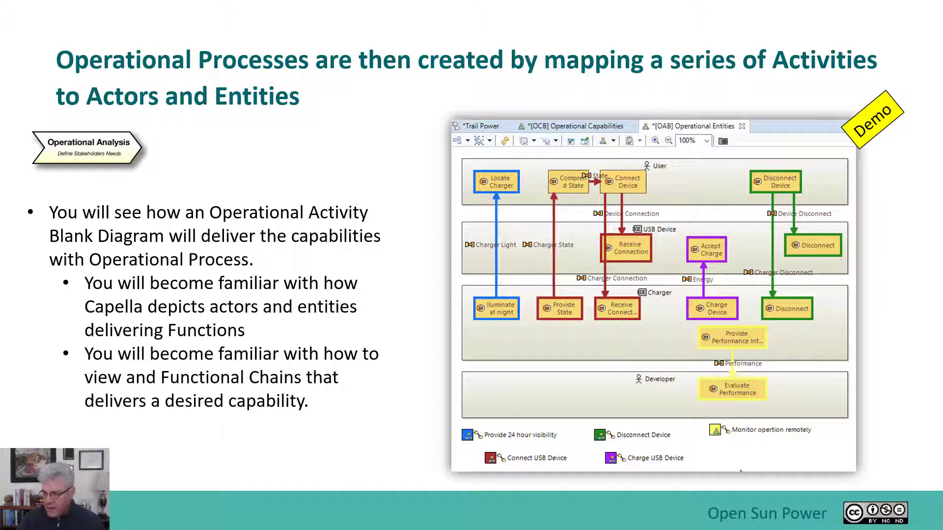
mouse_move(434, 481)
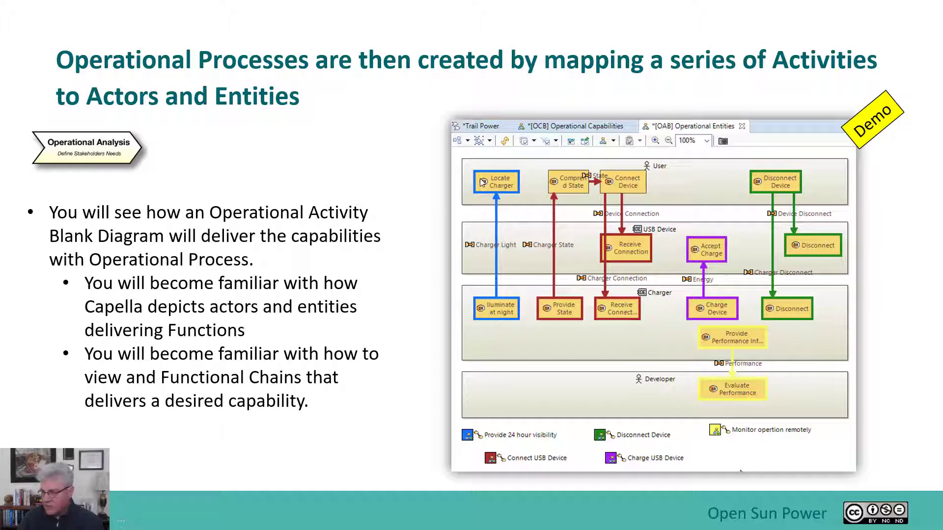
mouse_move(664, 183)
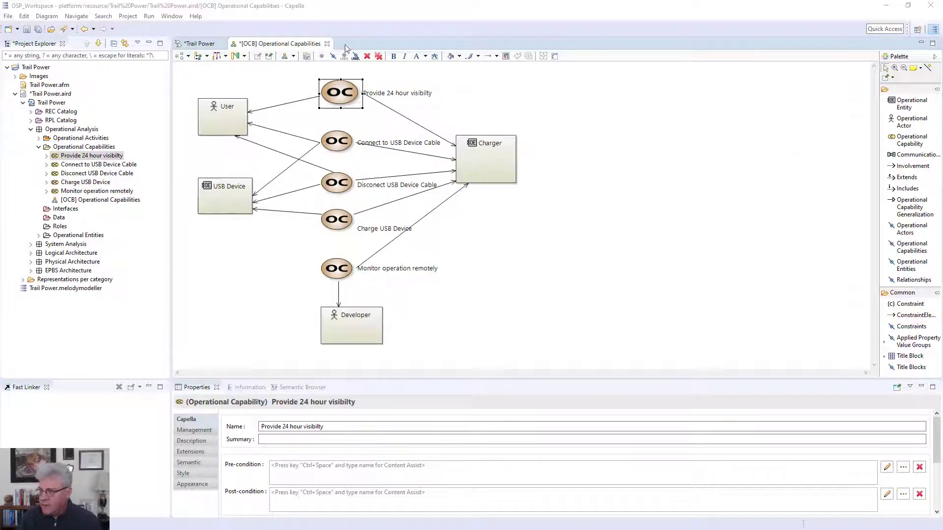
- Close the capabilities diagram and open the OAB Operation Activities diagram from Operational Architecture Blank
left_click(326, 43)
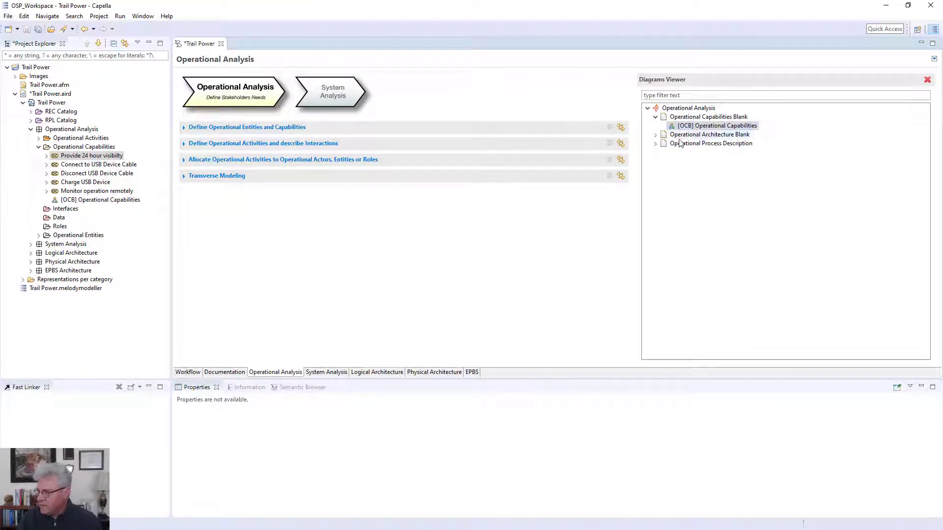
left_click(655, 134)
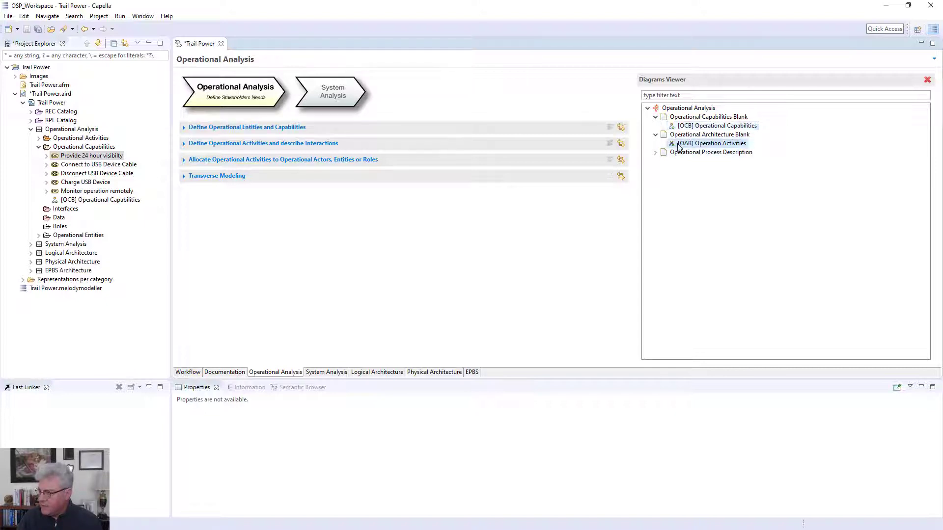
double_click(712, 143)
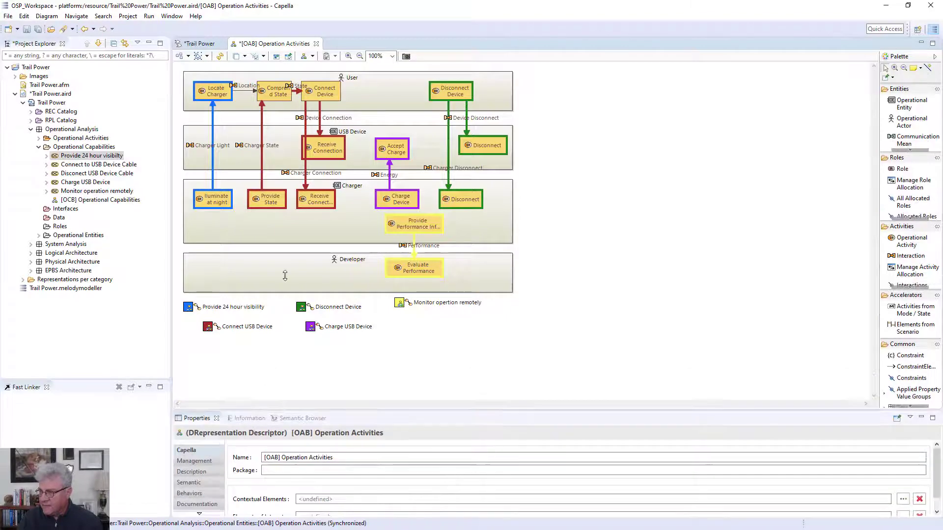
- Zoom the activities diagram, return to the Trail Power overview and reopen the Operational Capabilities diagram
left_click(348, 56)
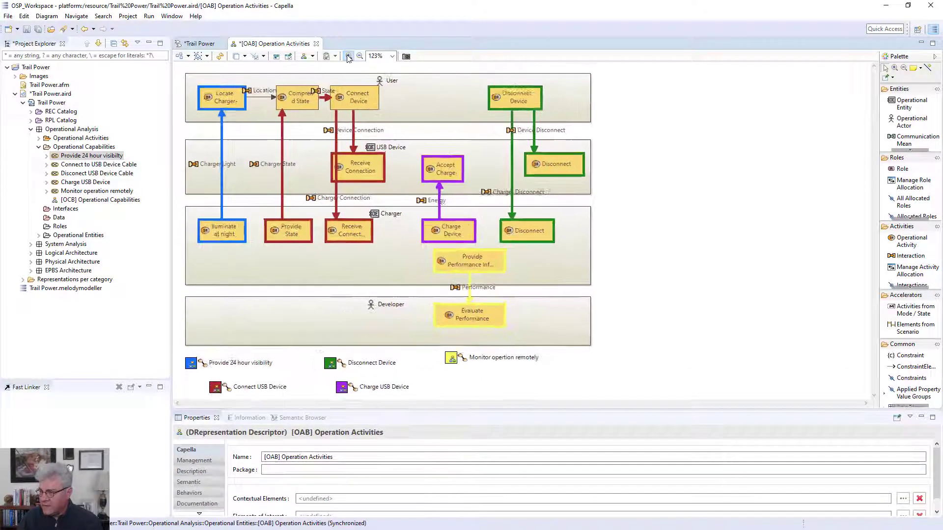
left_click(349, 55)
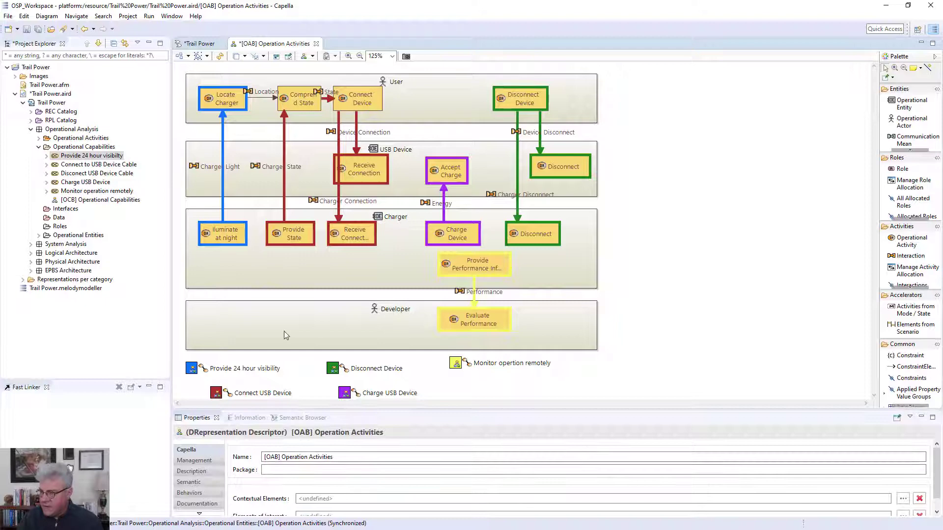
mouse_move(218, 374)
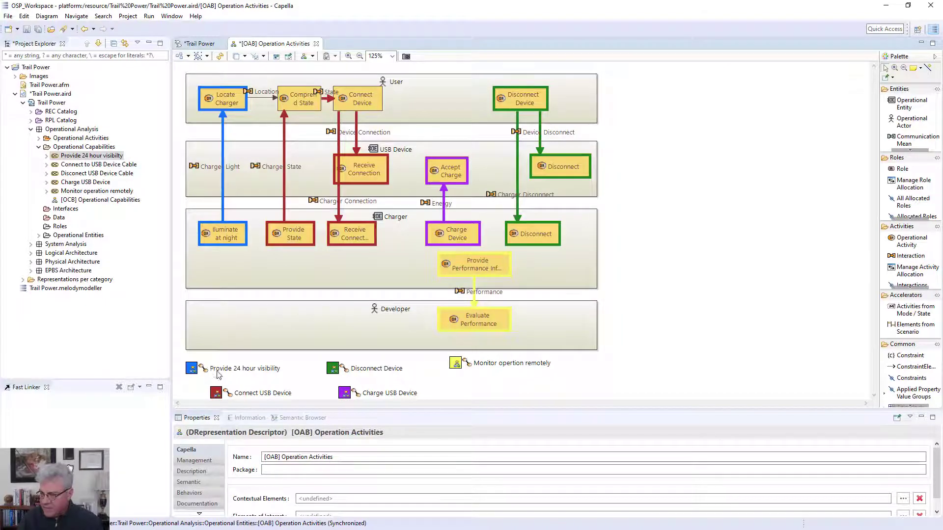
mouse_move(256, 371)
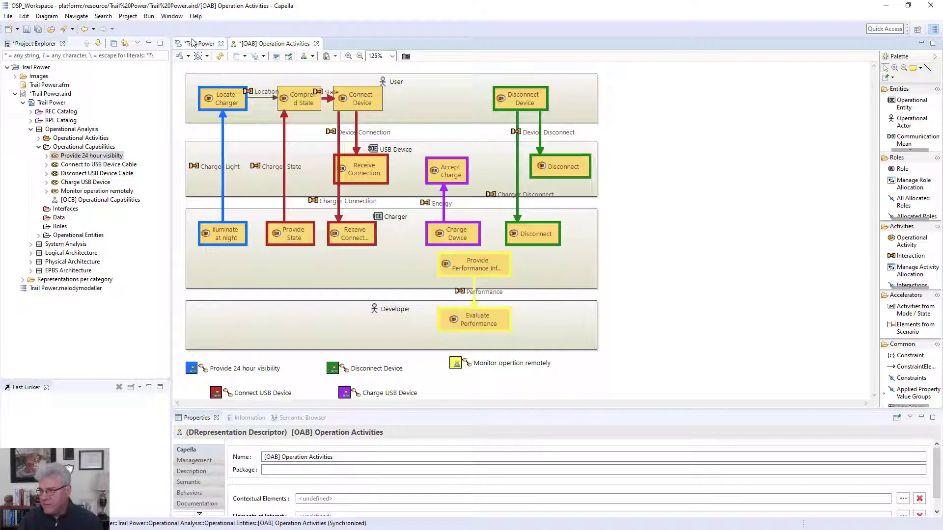
left_click(200, 43)
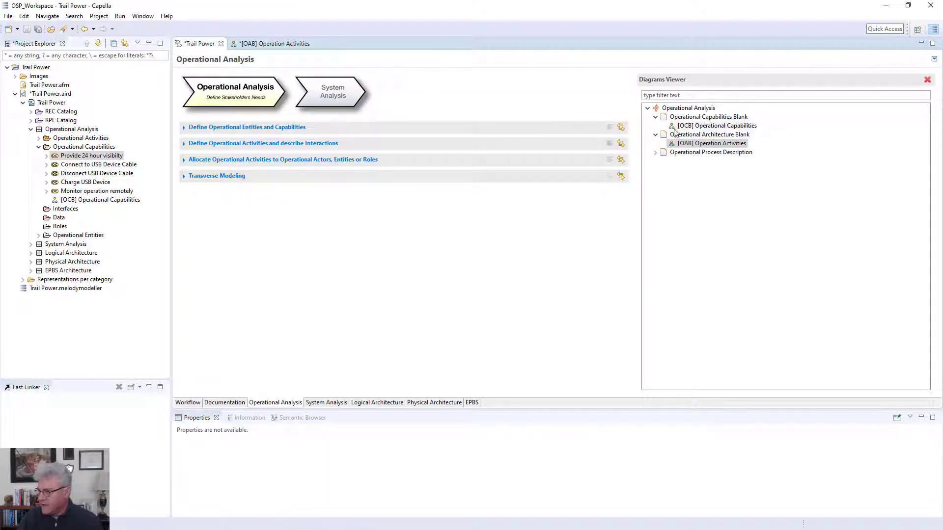
double_click(715, 124)
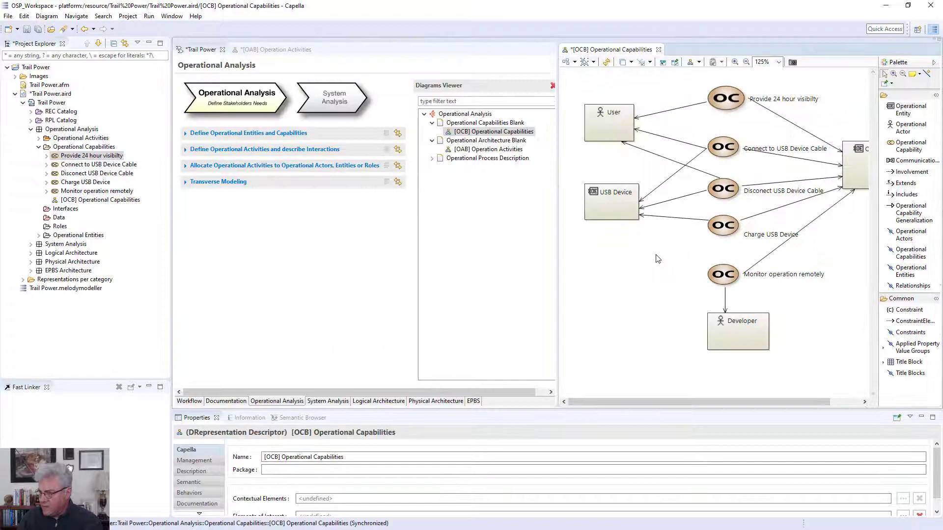
mouse_move(221, 49)
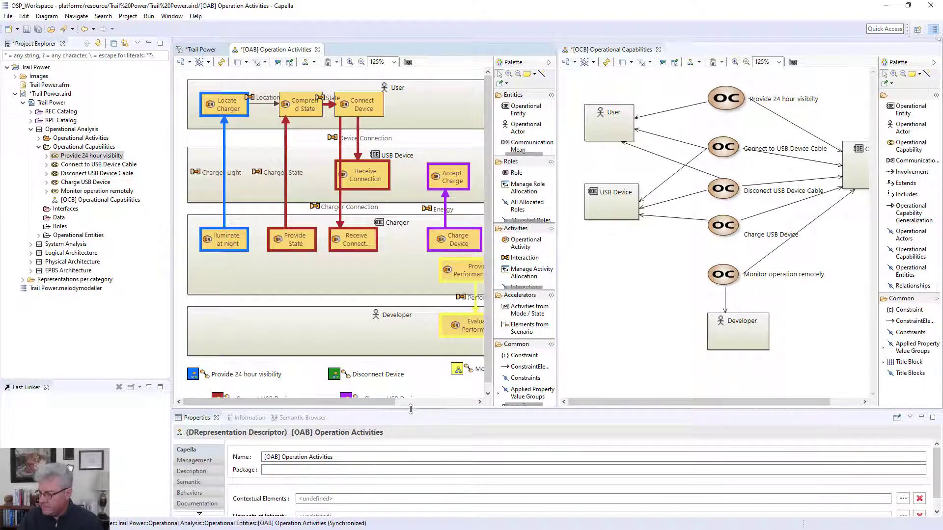
left_click(192, 373)
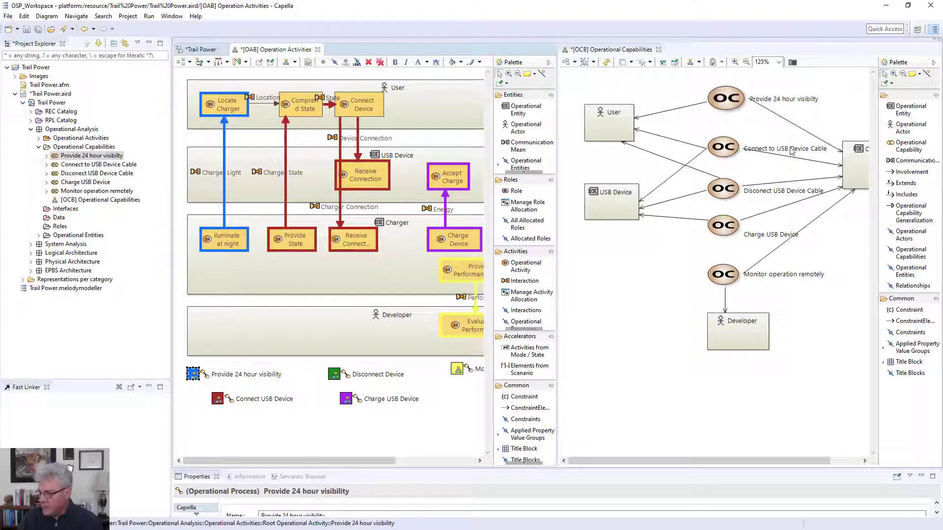
mouse_move(230, 409)
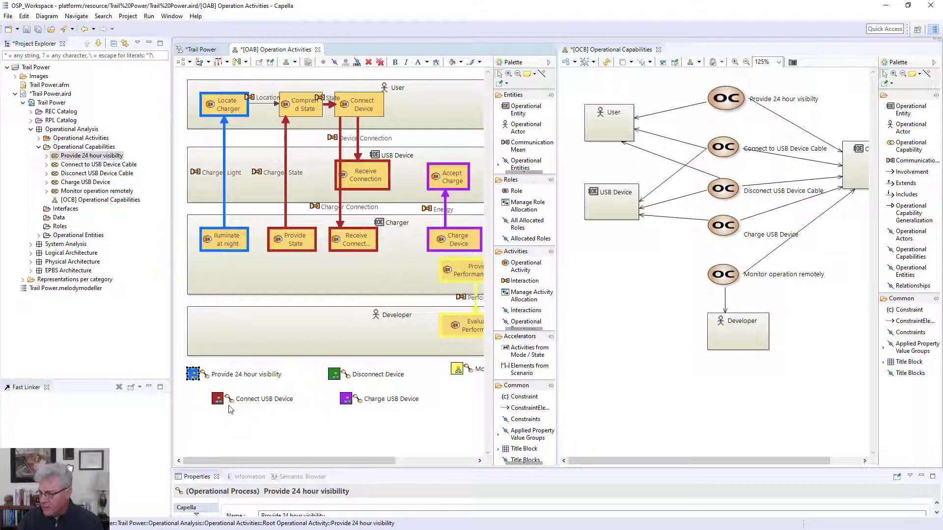
mouse_move(363, 302)
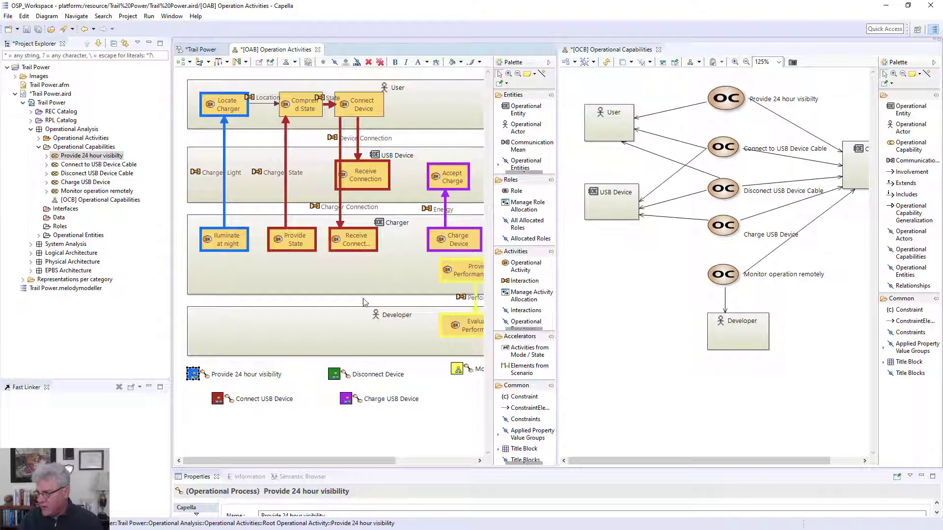
mouse_move(337, 317)
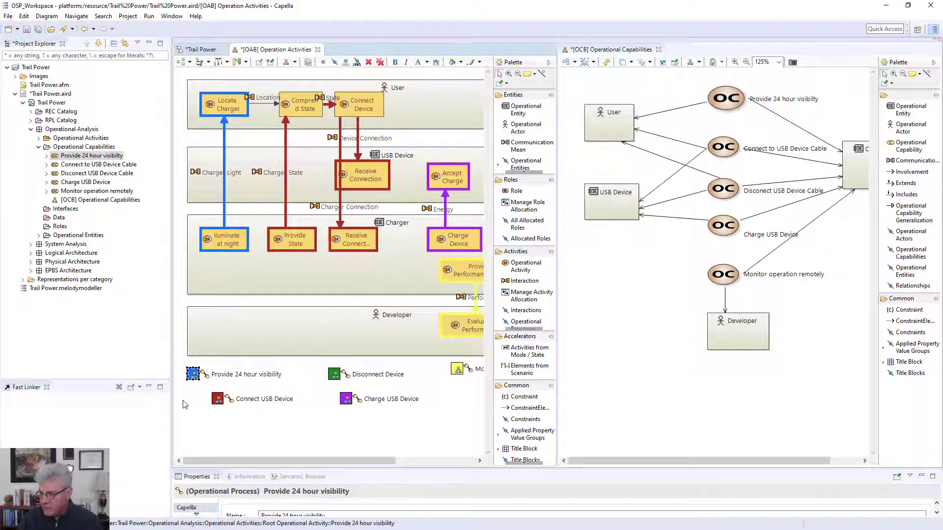
left_click(726, 98)
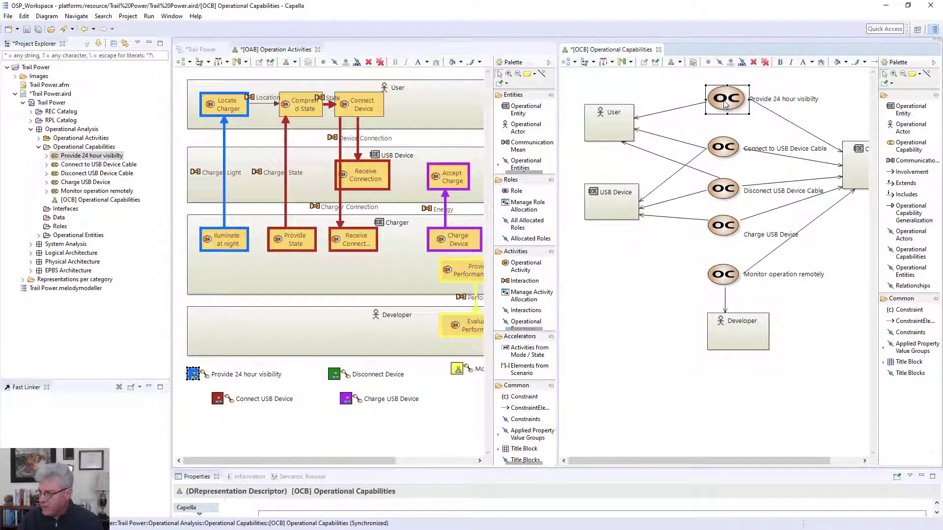
- Review the Provide 24 hour visibility capability's properties, then switch to the Semantic Browser
double_click(726, 98)
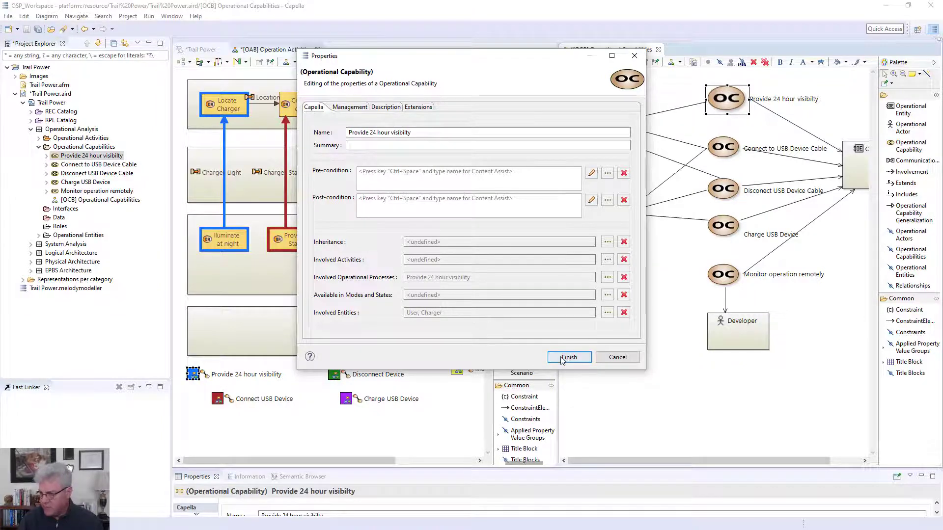
left_click(568, 356)
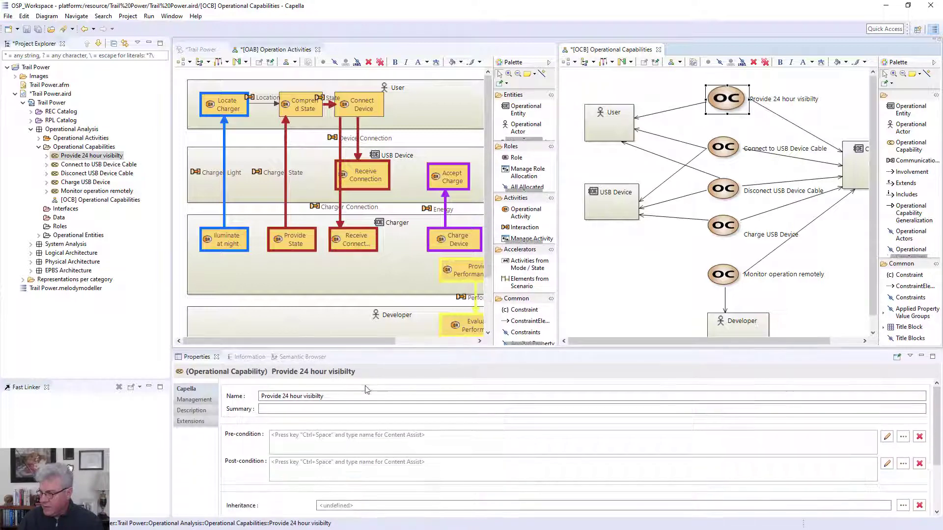
left_click(292, 356)
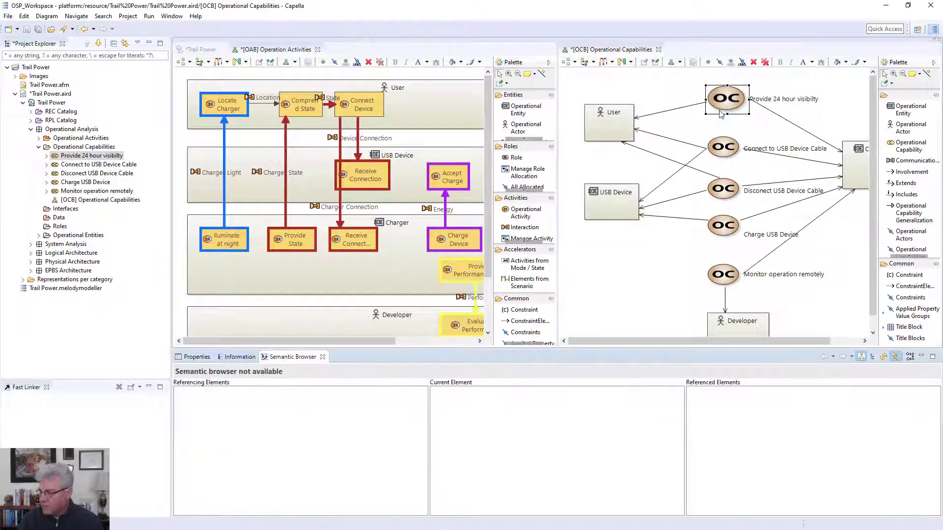
- Show semantic links for Provide 24 hour visibility, Connect to USB Device Cable and Disconect USB Device Cable
left_click(726, 98)
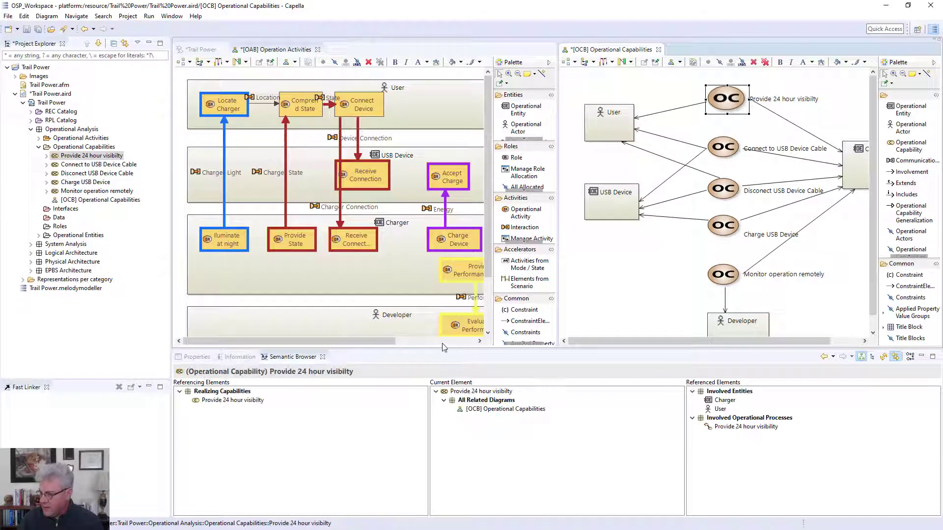
mouse_move(681, 450)
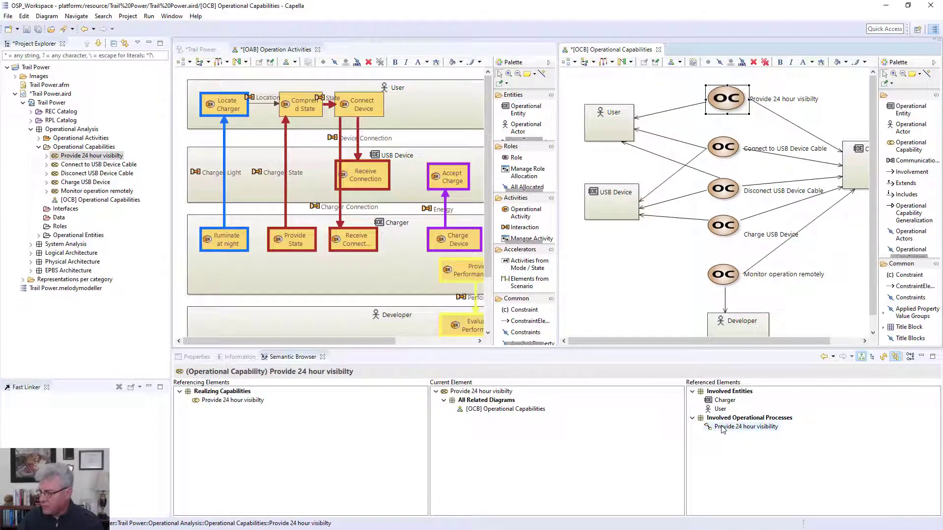
left_click(723, 148)
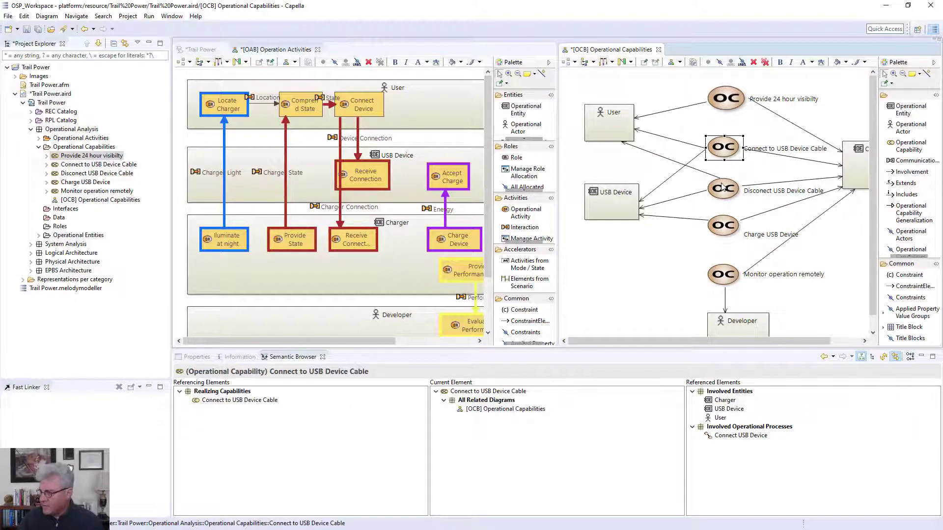
left_click(724, 190)
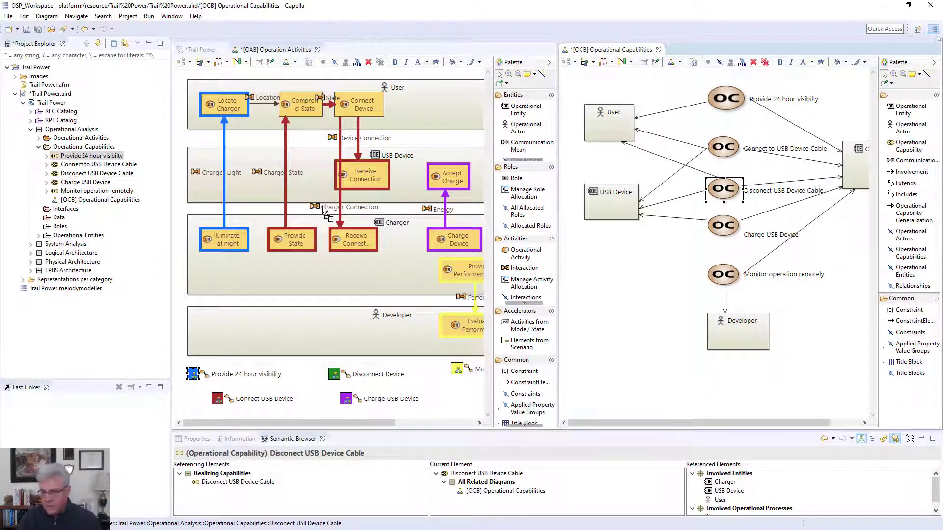
mouse_move(336, 238)
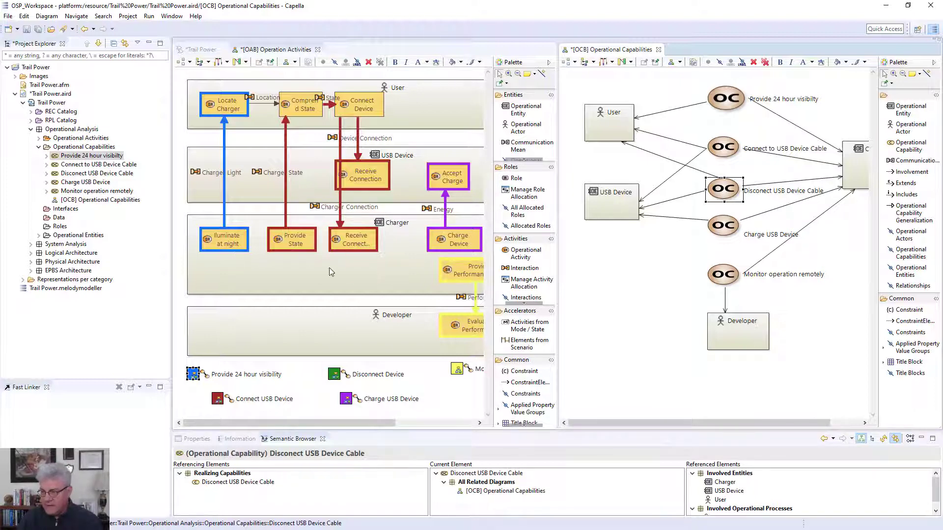
mouse_move(407, 116)
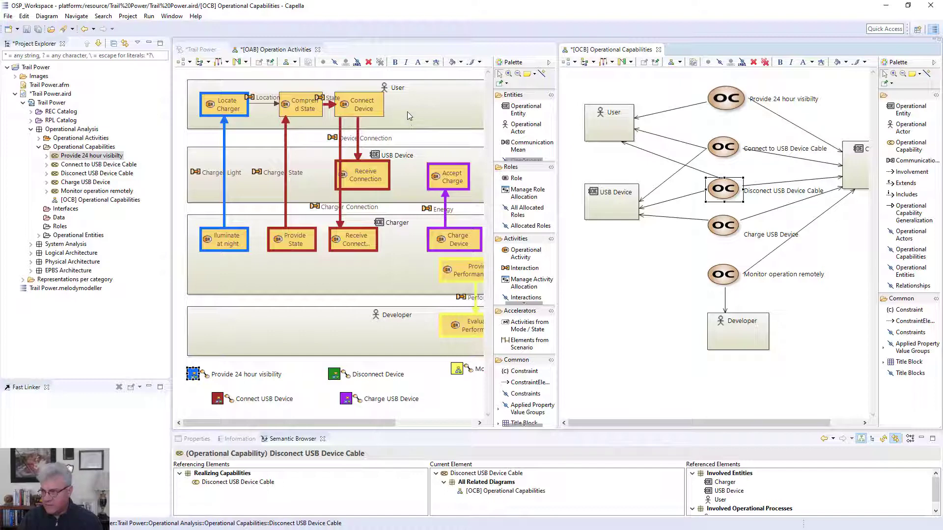
mouse_move(355, 79)
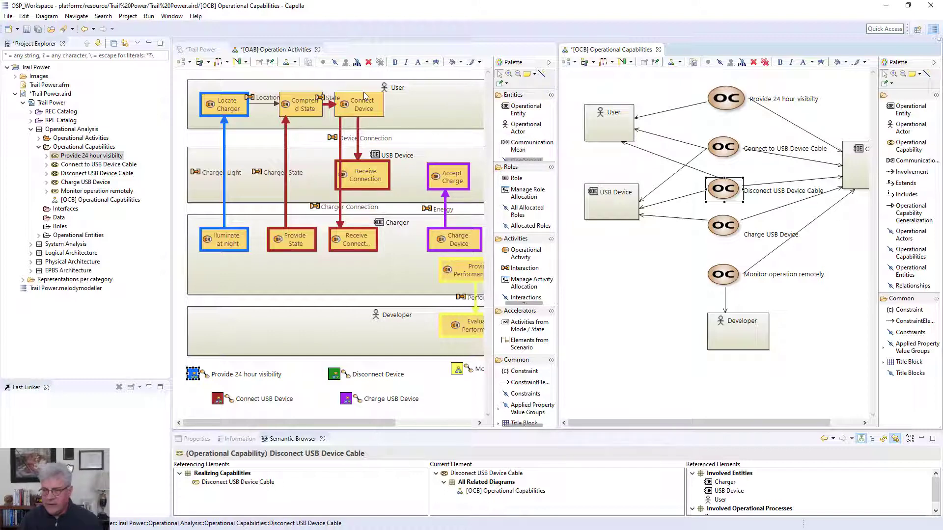
left_click(609, 124)
type("To")
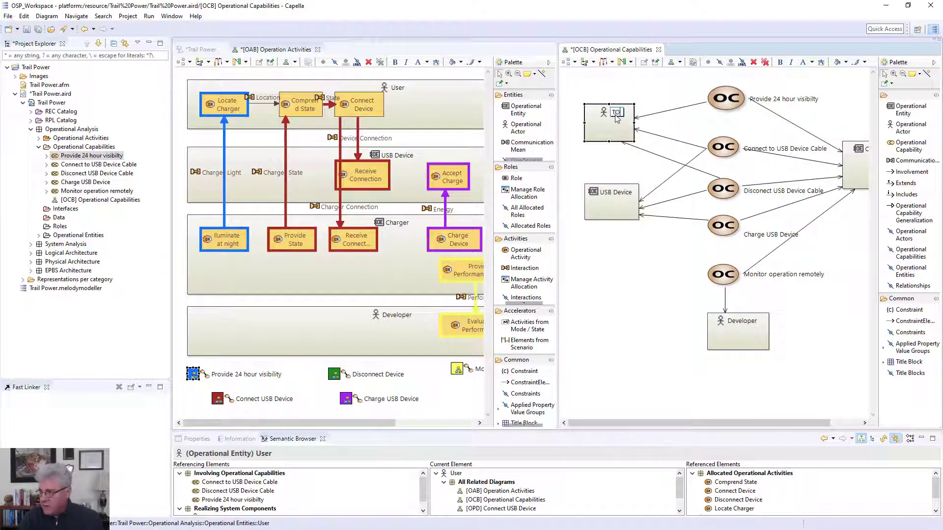
type("ny")
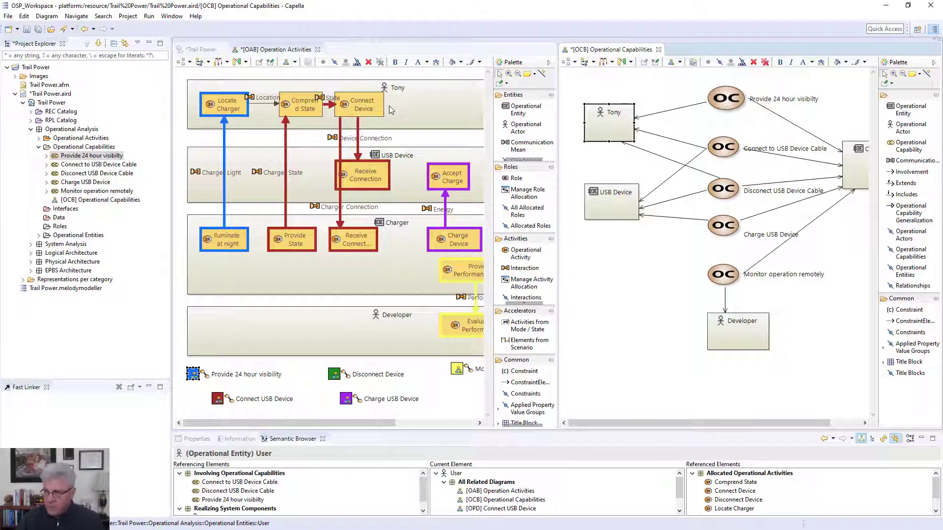
mouse_move(611, 127)
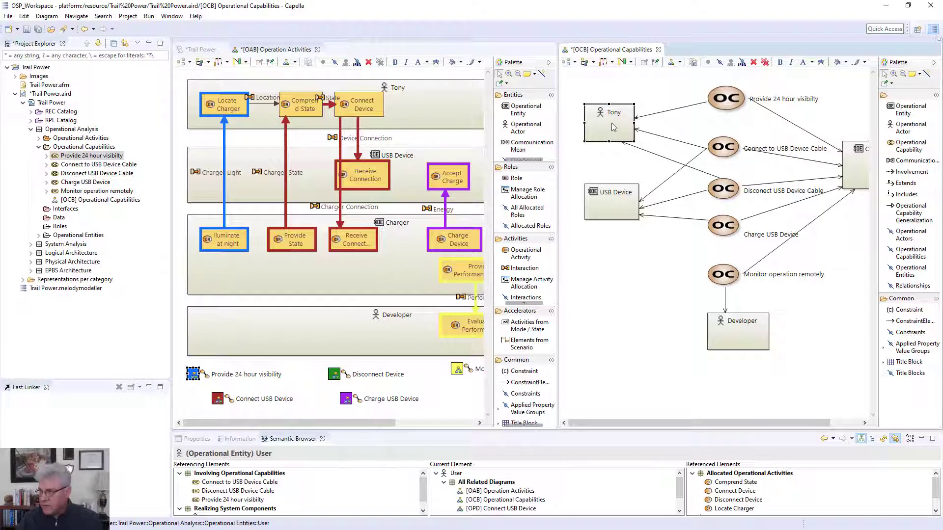
double_click(615, 112)
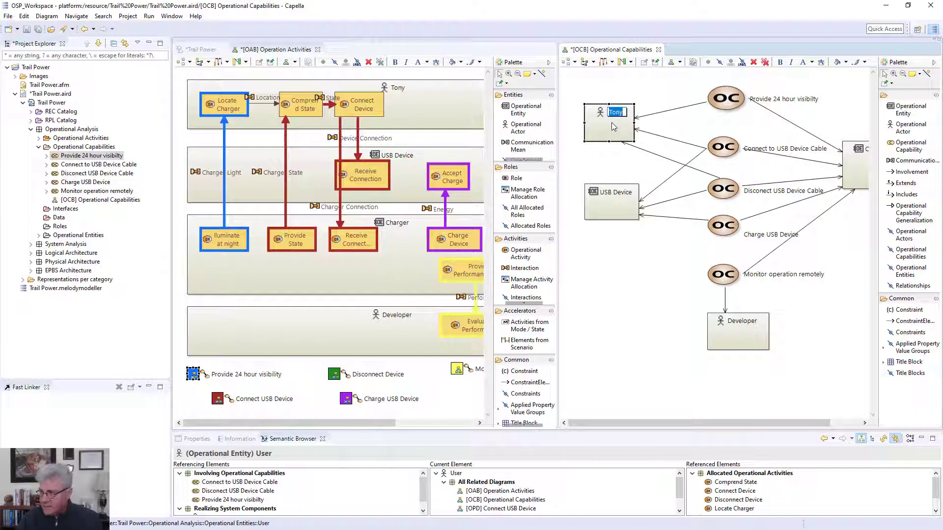
type("User")
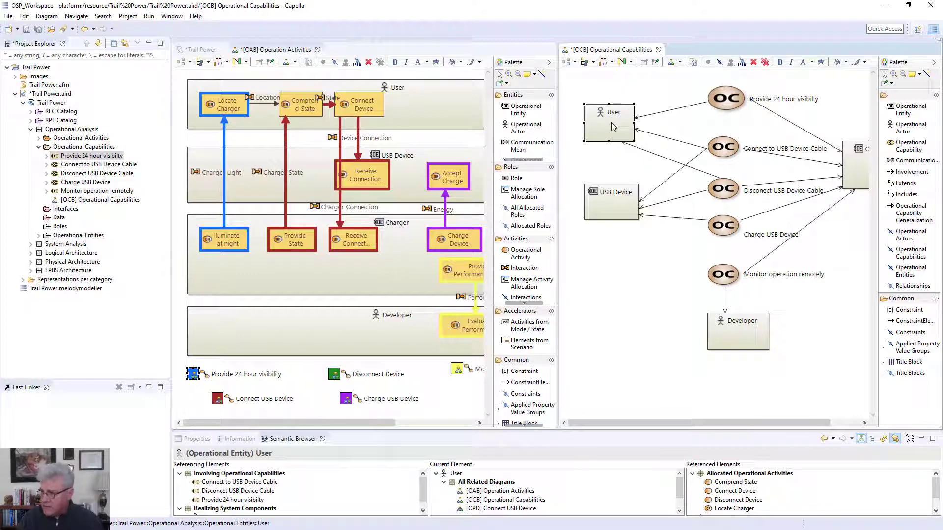
- Reveal the User actor in the Project Explorer, then switch back to the PowerPoint slideshow
right_click(608, 120)
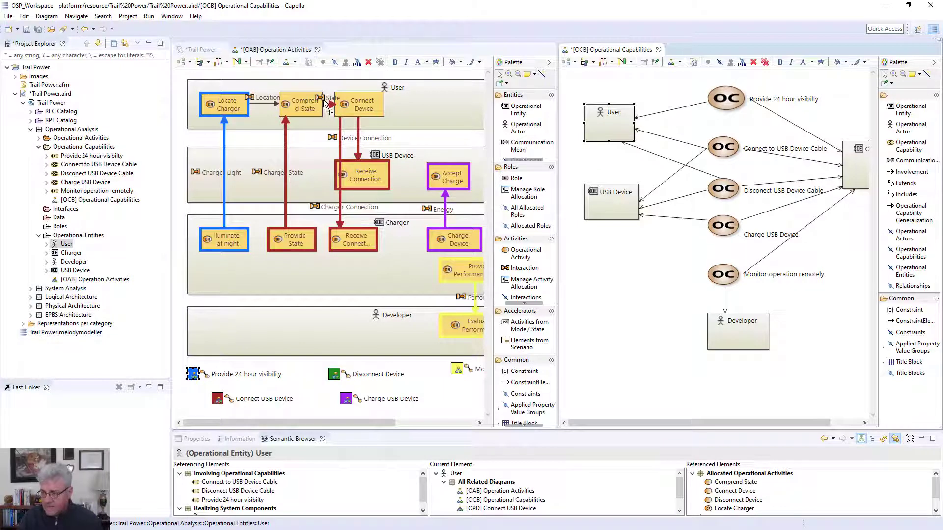
mouse_move(618, 23)
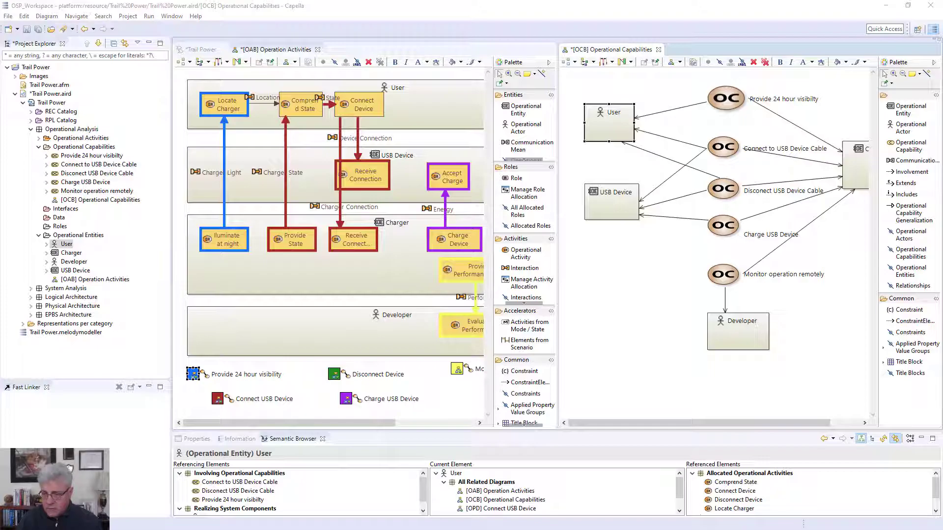
key("alt+tab")
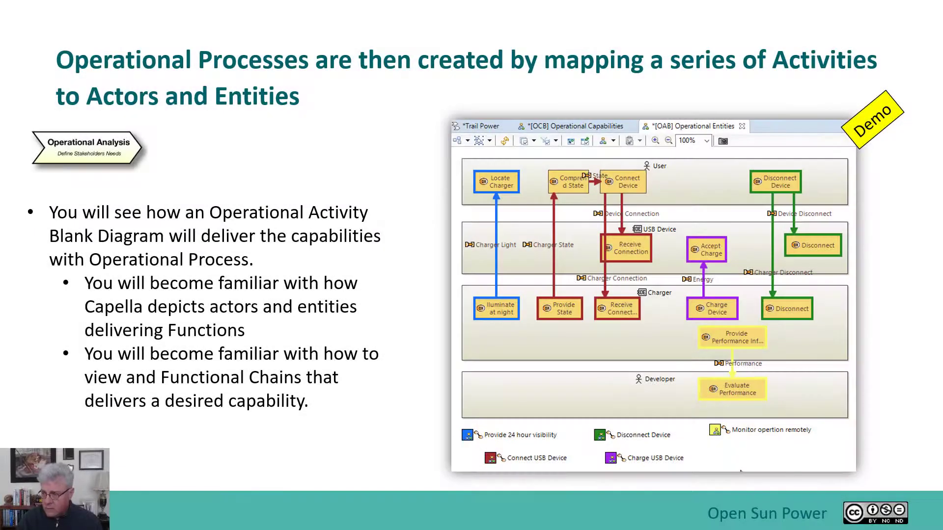